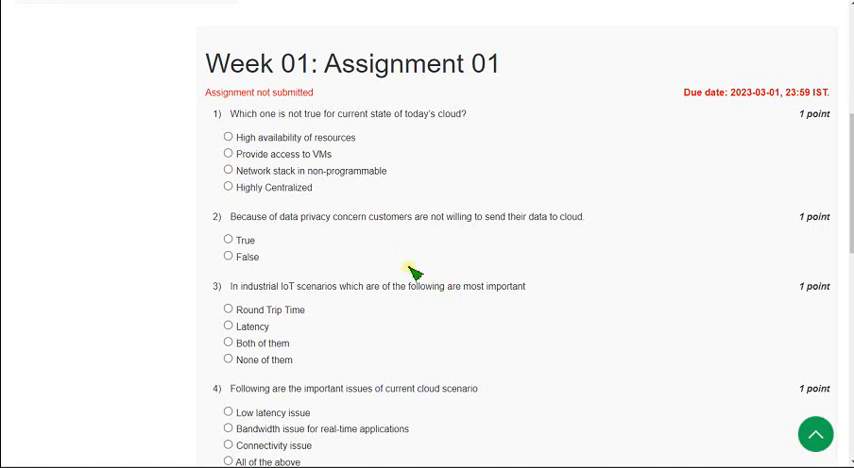
pyautogui.moveTo(240, 103)
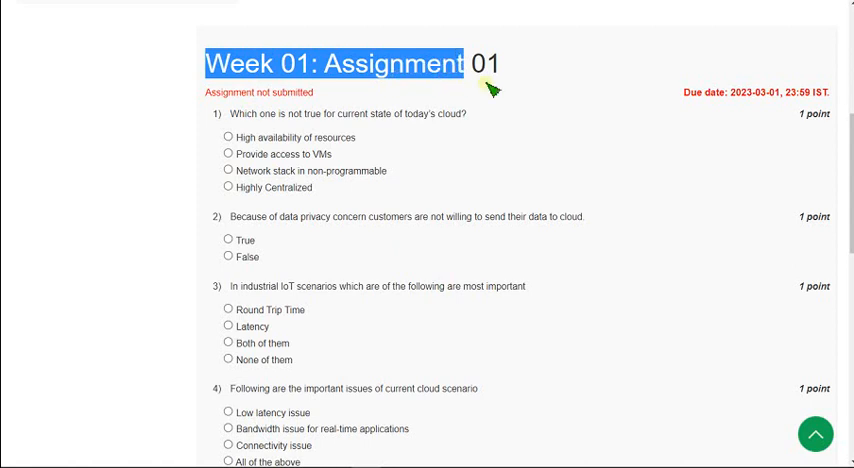
pyautogui.moveTo(541, 76)
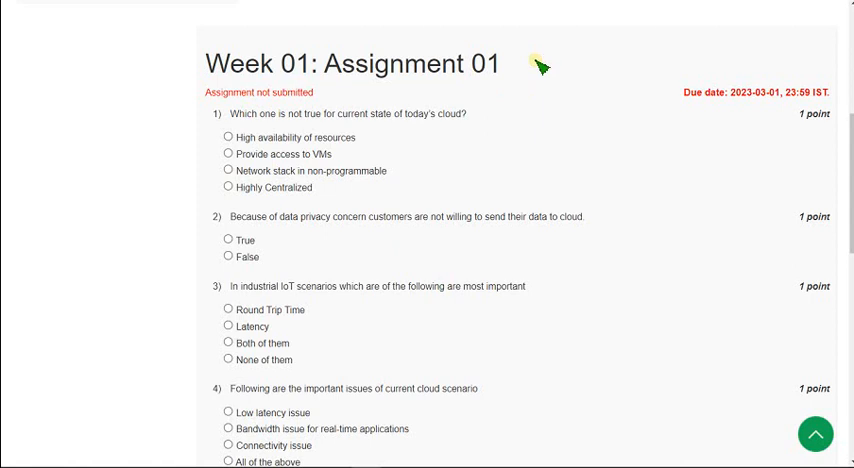
pyautogui.moveTo(510, 78)
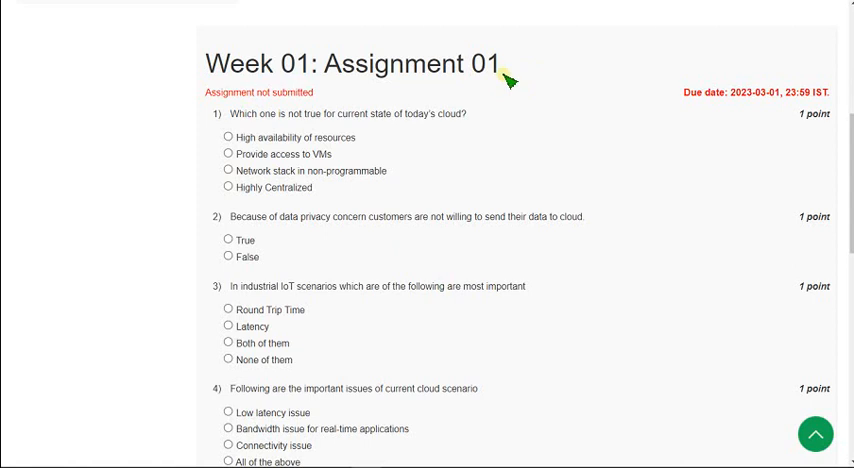
pyautogui.moveTo(380, 174)
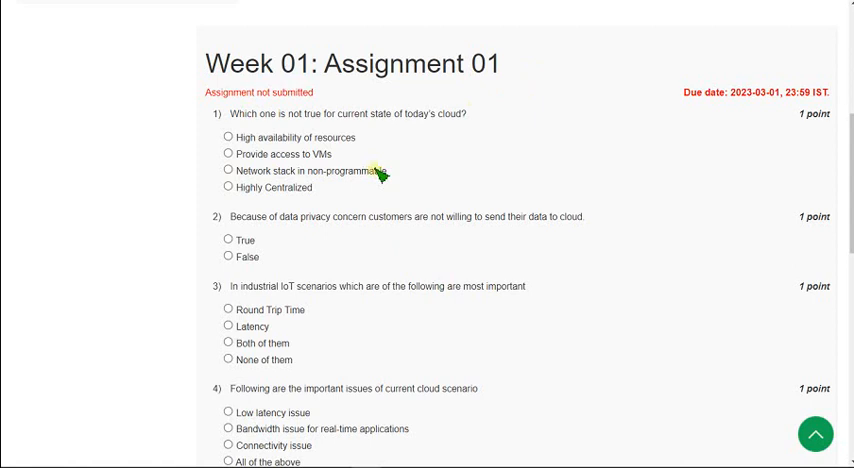
pyautogui.moveTo(230, 90)
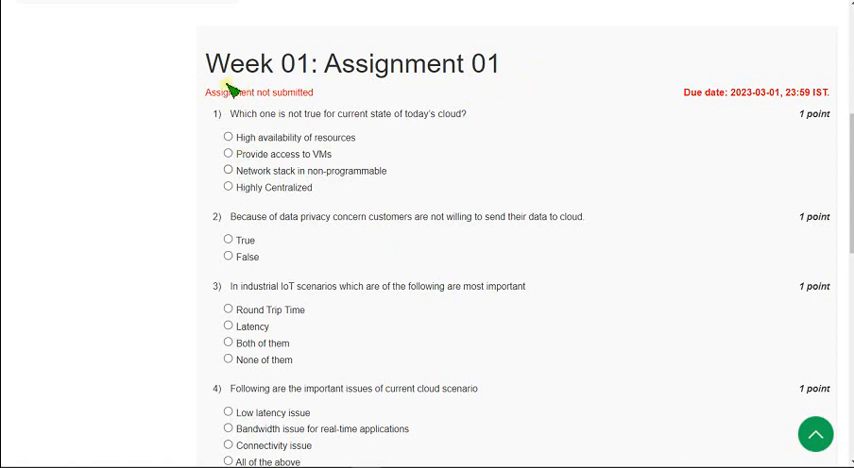
pyautogui.moveTo(211, 70)
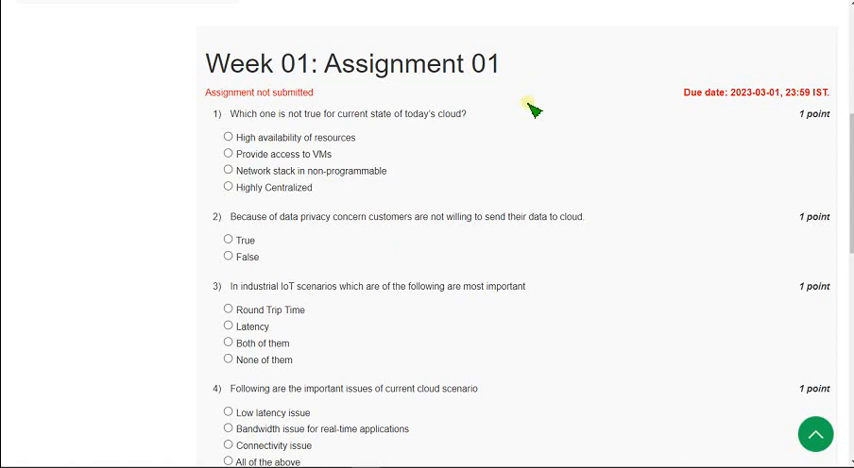
pyautogui.moveTo(230, 132)
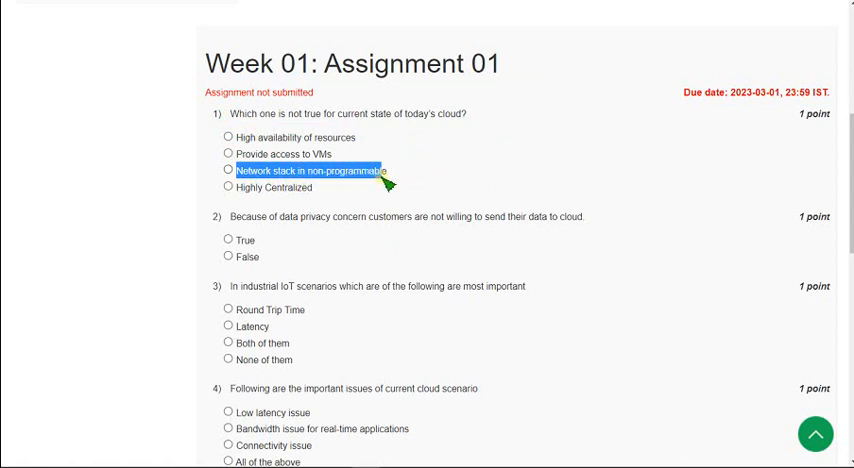
# Select 'Network stack in non-programmable' as the answer to question 1
pyautogui.click(228, 170)
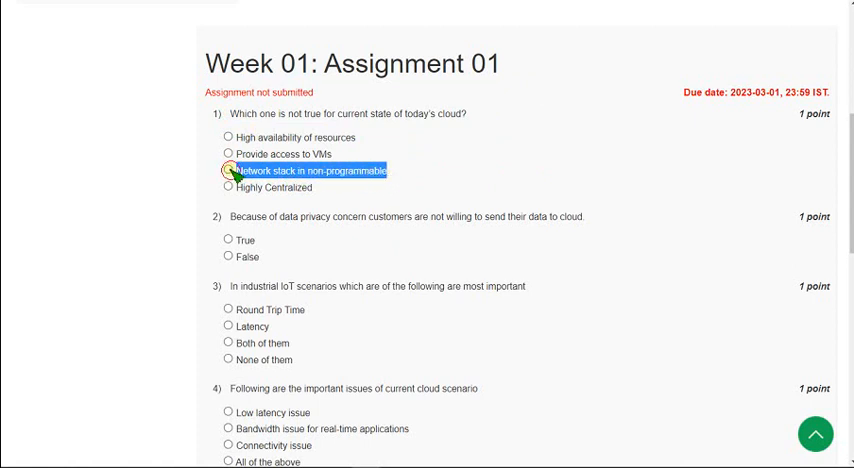
pyautogui.click(228, 170)
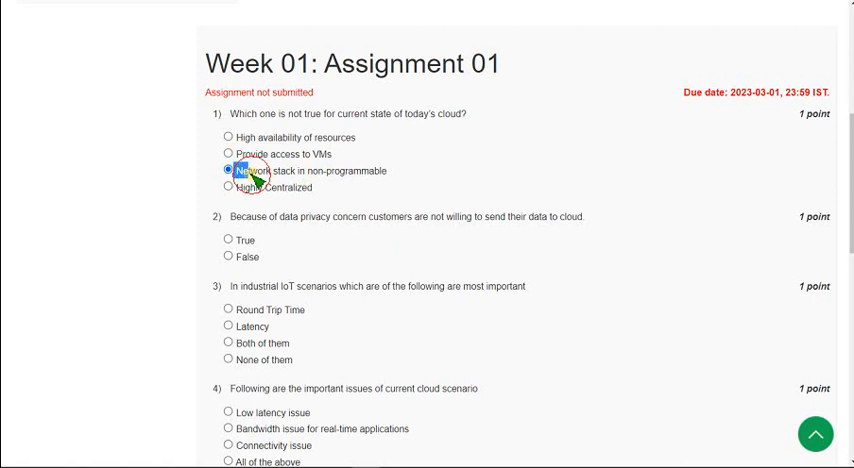
pyautogui.doubleClick(307, 170)
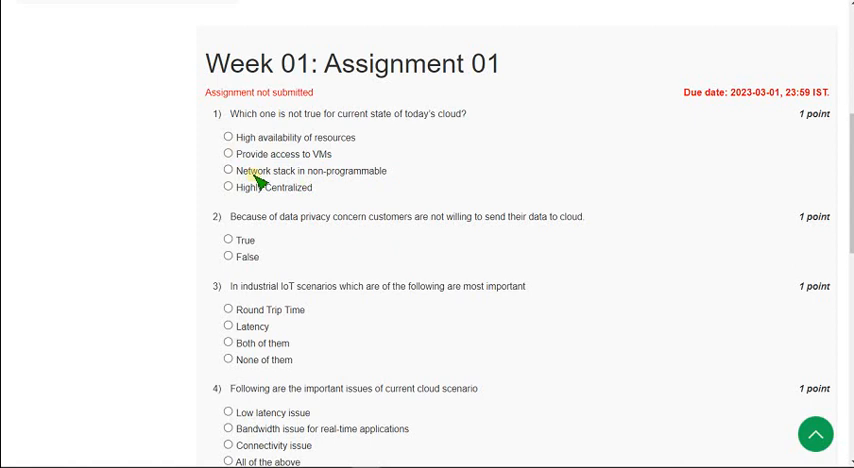
pyautogui.click(228, 170)
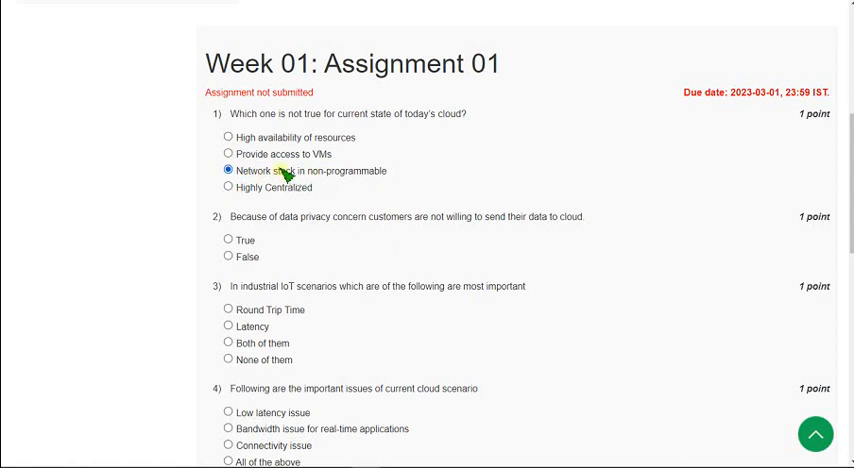
pyautogui.moveTo(282, 130)
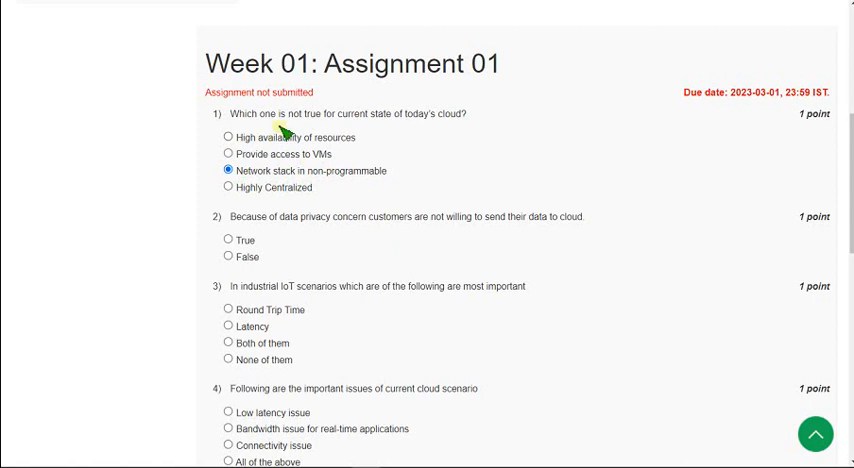
# Read question 2 on customers' data privacy concerns and select True
pyautogui.scroll(-3)
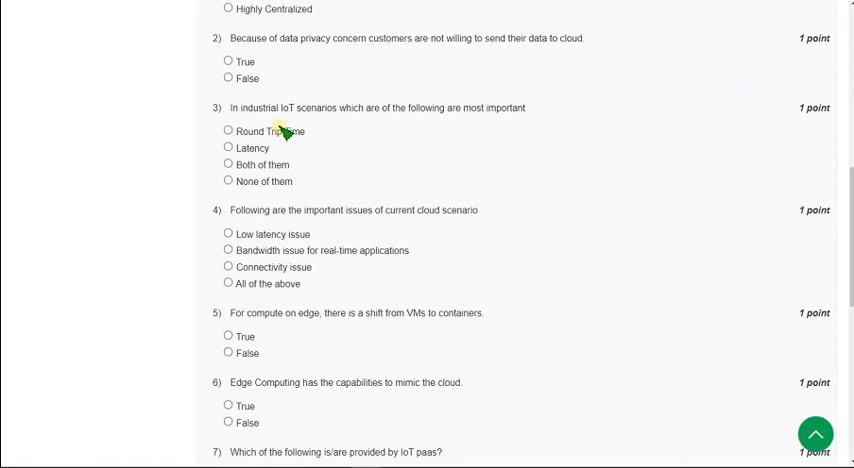
pyautogui.doubleClick(243, 38)
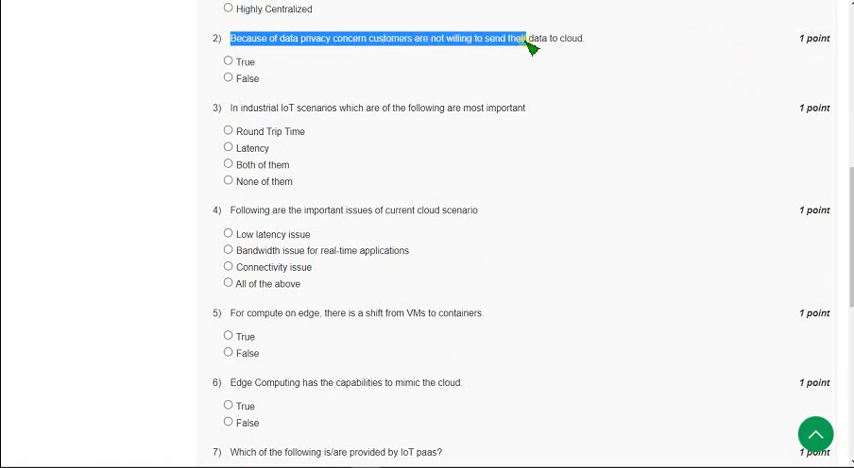
pyautogui.moveTo(303, 62)
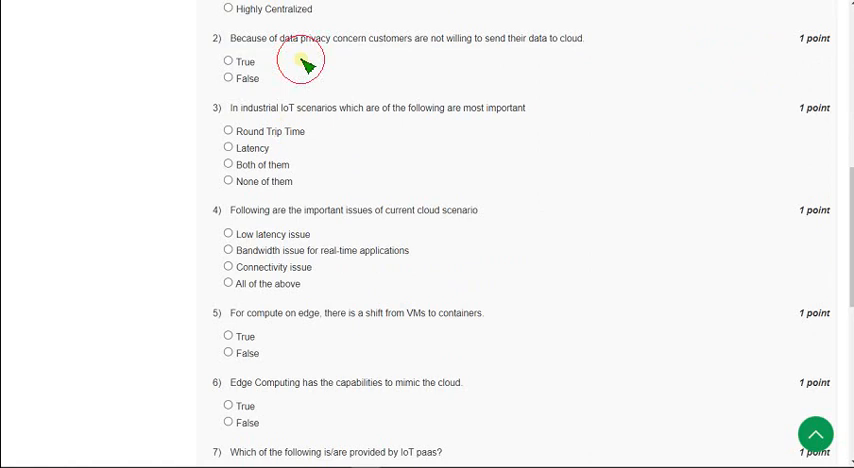
pyautogui.moveTo(461, 47)
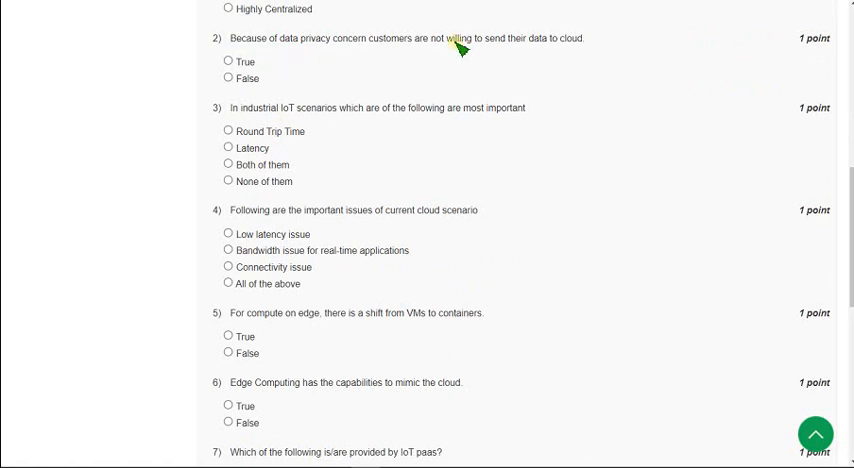
pyautogui.moveTo(373, 43)
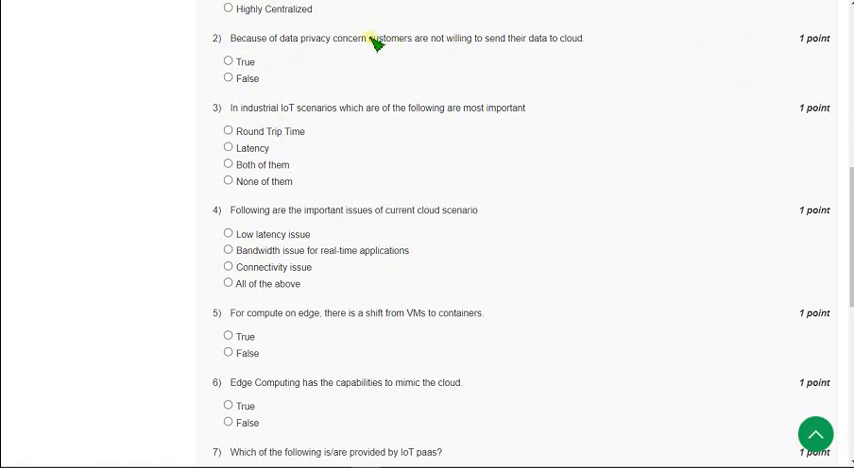
pyautogui.moveTo(369, 38); pyautogui.dragTo(548, 38)
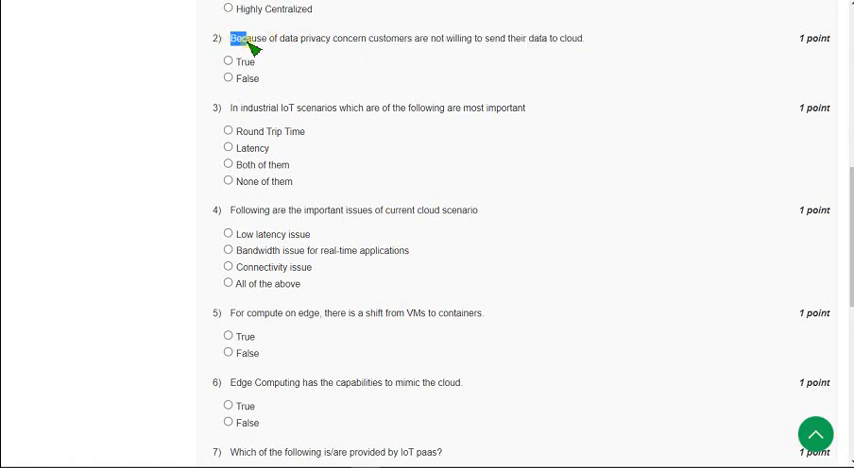
pyautogui.moveTo(245, 38); pyautogui.dragTo(365, 38)
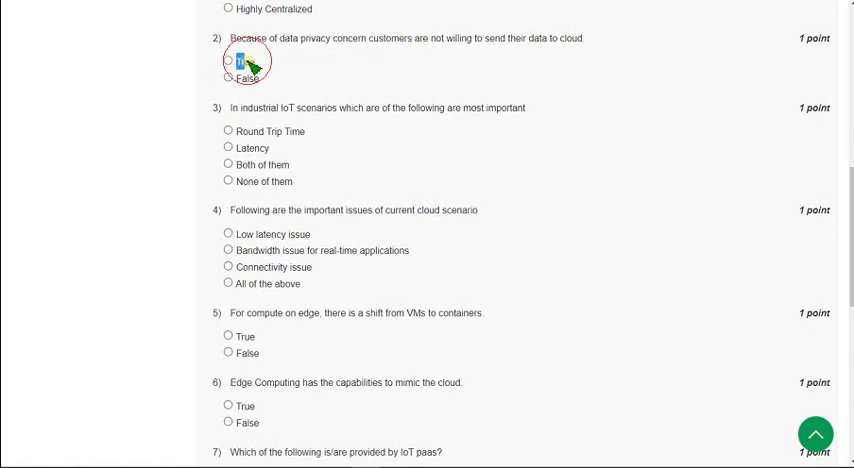
pyautogui.click(229, 62)
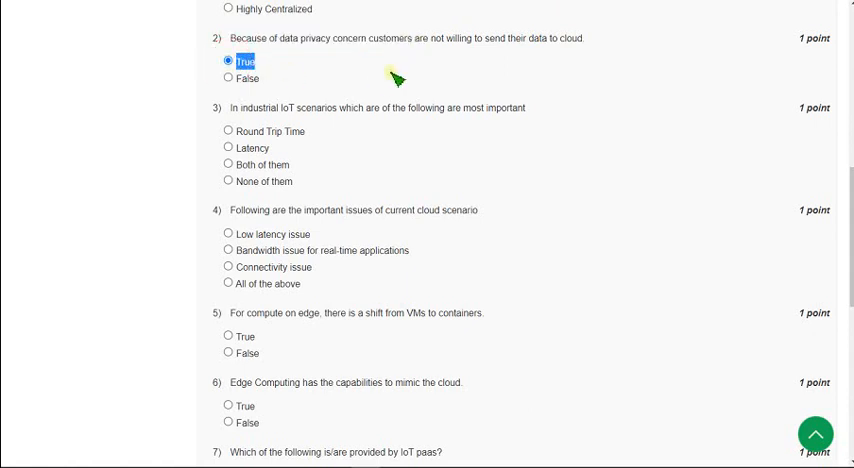
pyautogui.moveTo(438, 77)
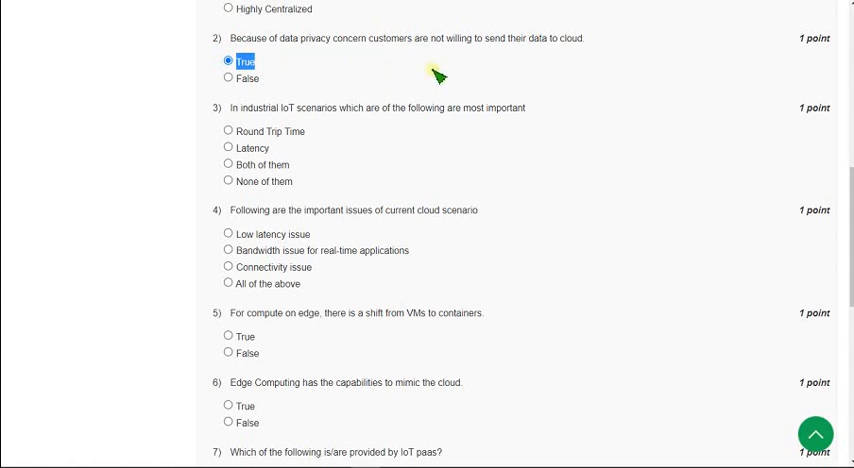
pyautogui.doubleClick(556, 38)
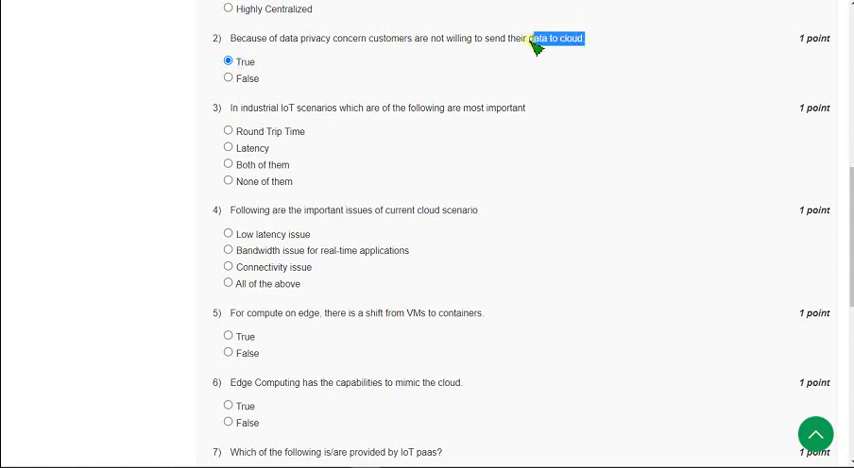
pyautogui.moveTo(287, 46)
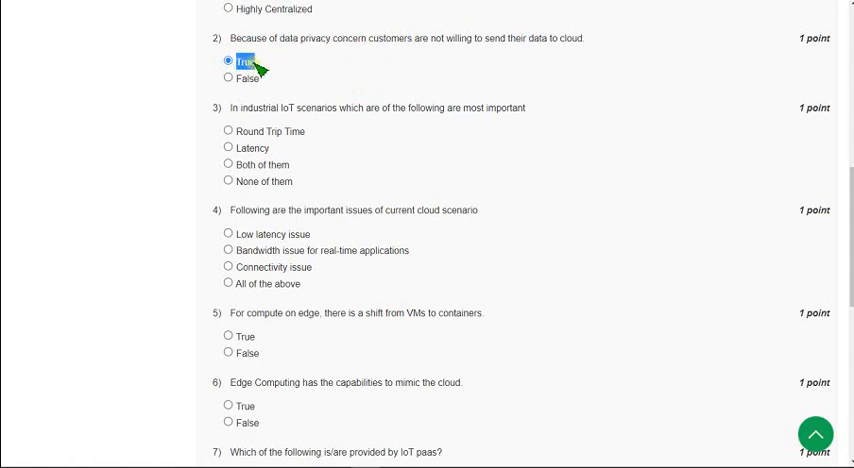
pyautogui.moveTo(332, 165)
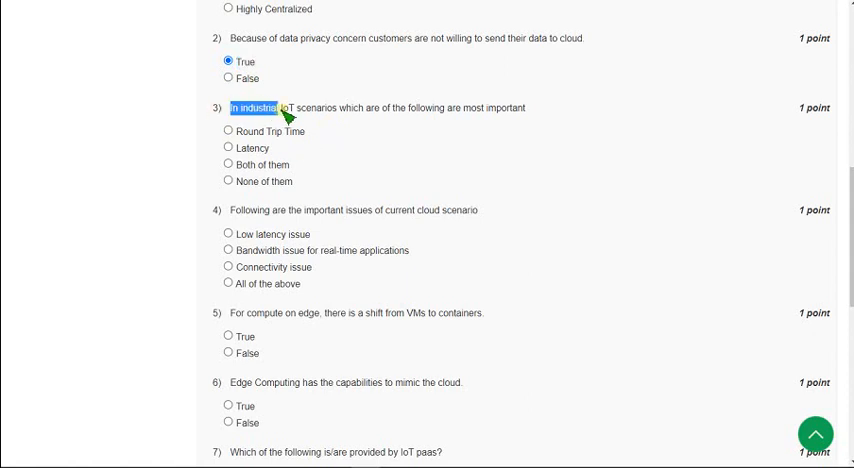
# Select 'Both of them' for question 3 on industrial IoT priorities
pyautogui.moveTo(283, 108); pyautogui.dragTo(378, 108)
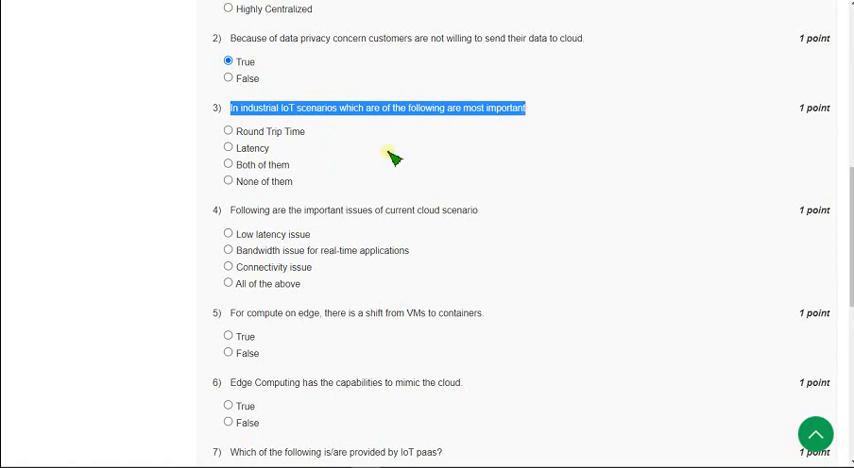
pyautogui.moveTo(343, 158)
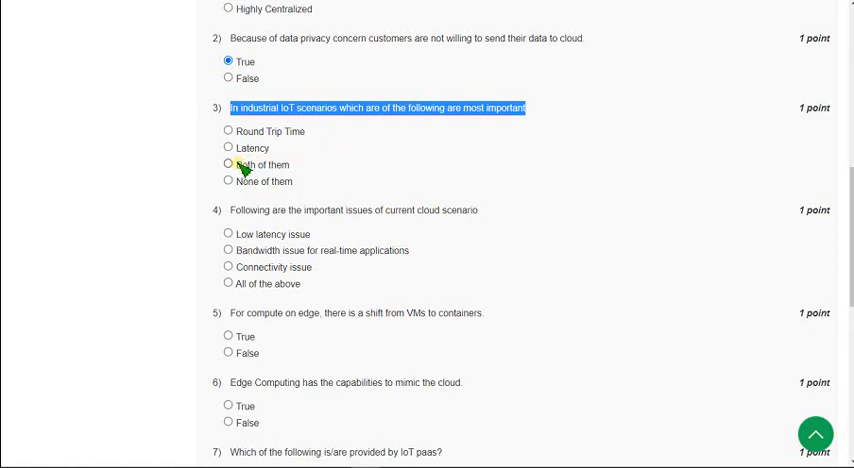
pyautogui.click(228, 164)
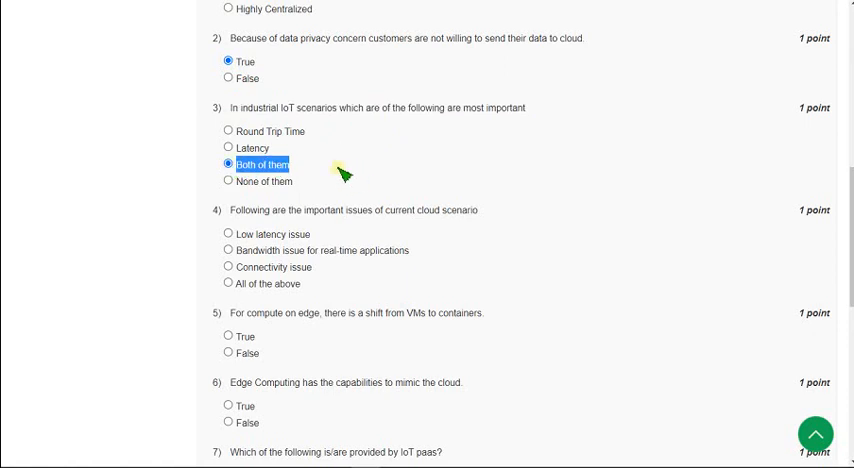
pyautogui.moveTo(324, 132)
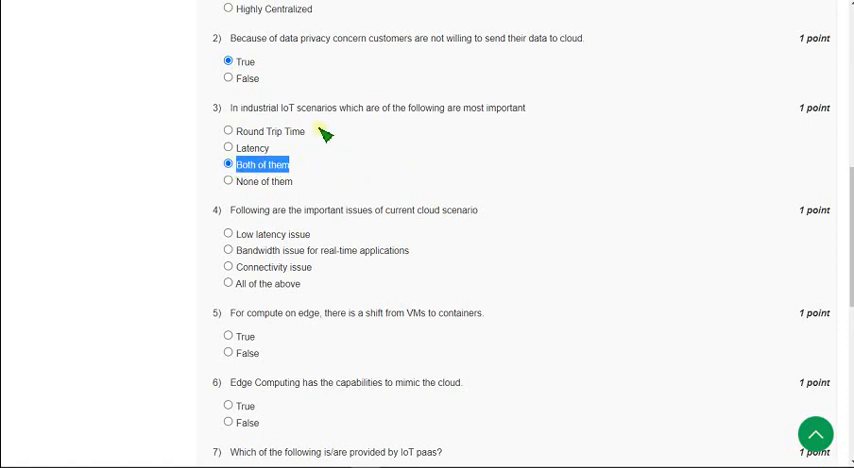
pyautogui.moveTo(347, 140)
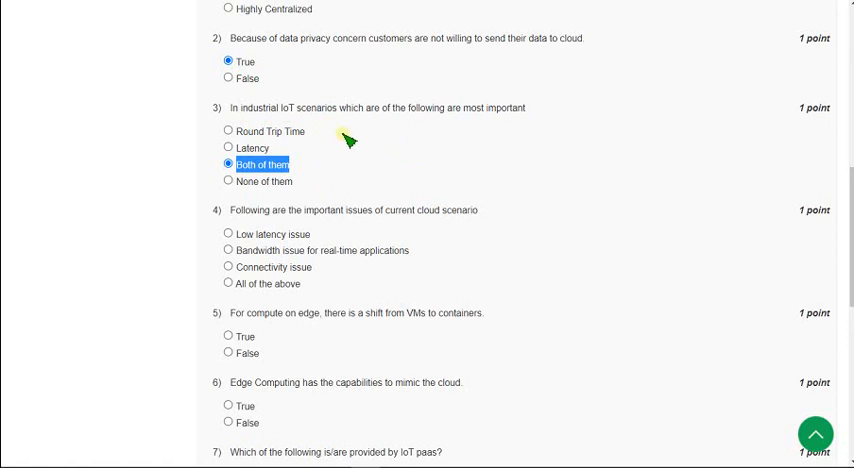
pyautogui.scroll(3)
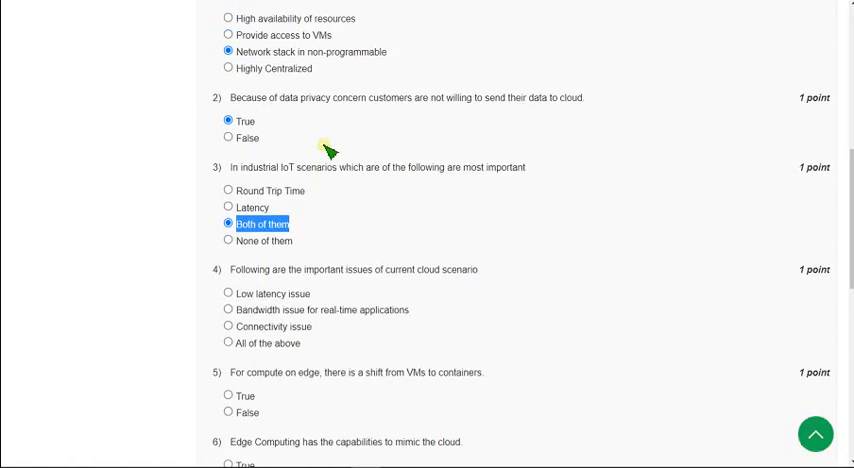
pyautogui.moveTo(338, 208)
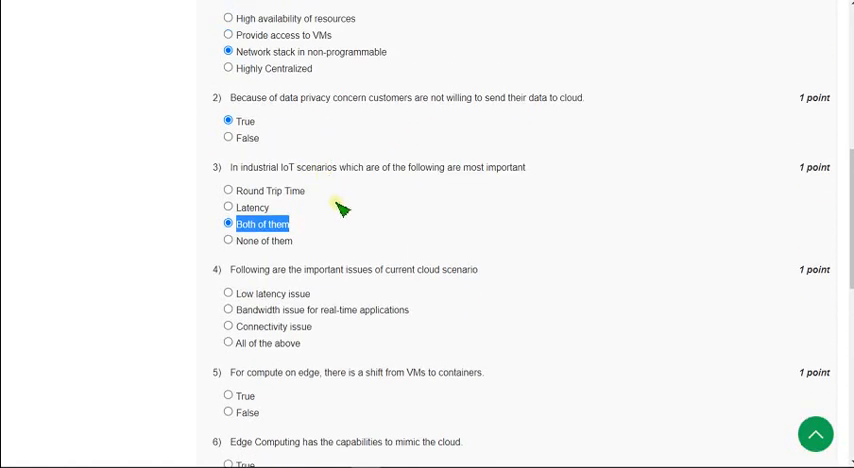
pyautogui.moveTo(328, 215)
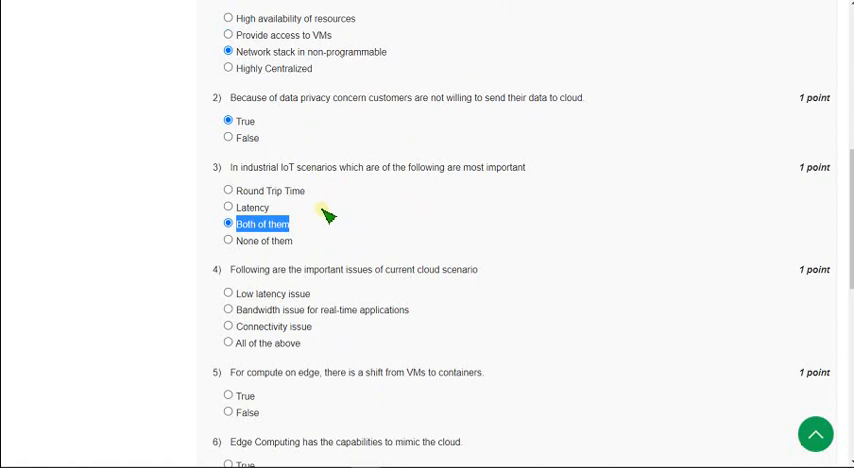
pyautogui.moveTo(330, 203)
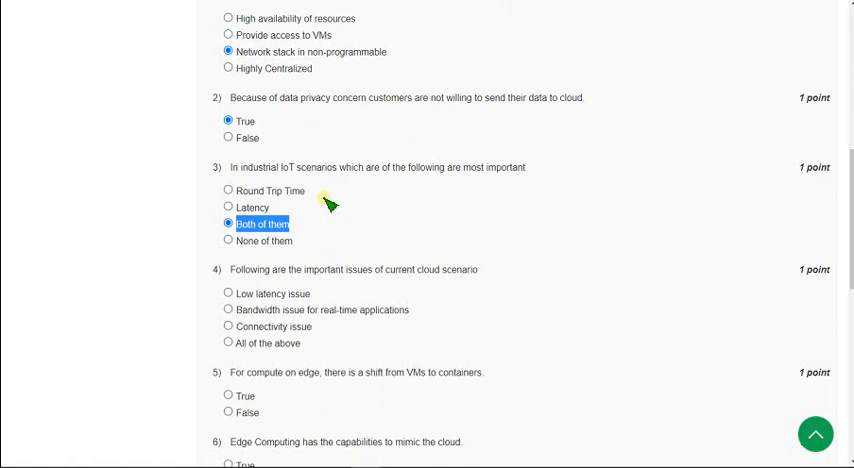
pyautogui.moveTo(330, 205)
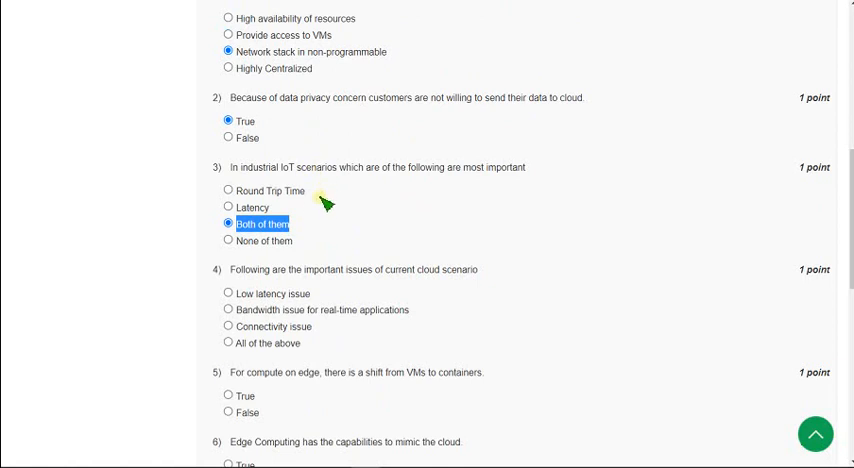
pyautogui.moveTo(328, 210)
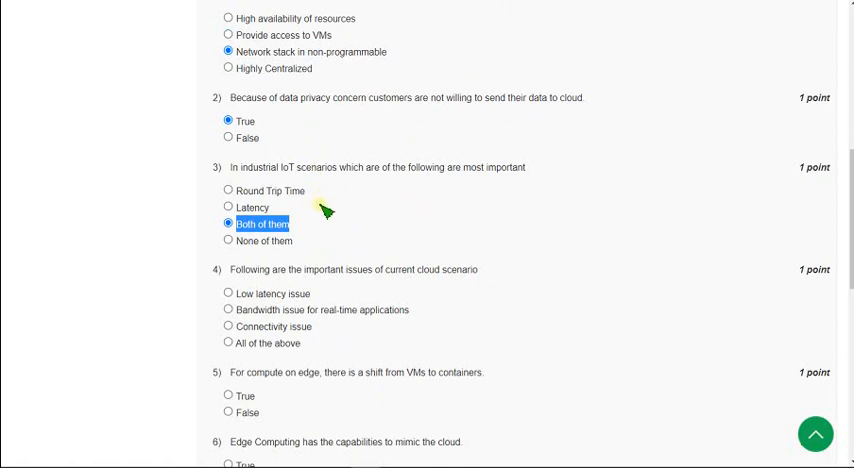
pyautogui.moveTo(323, 219)
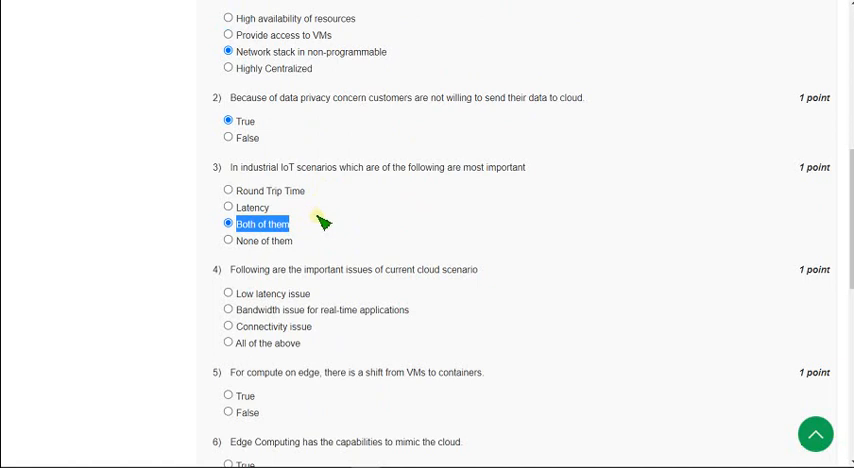
pyautogui.moveTo(322, 205)
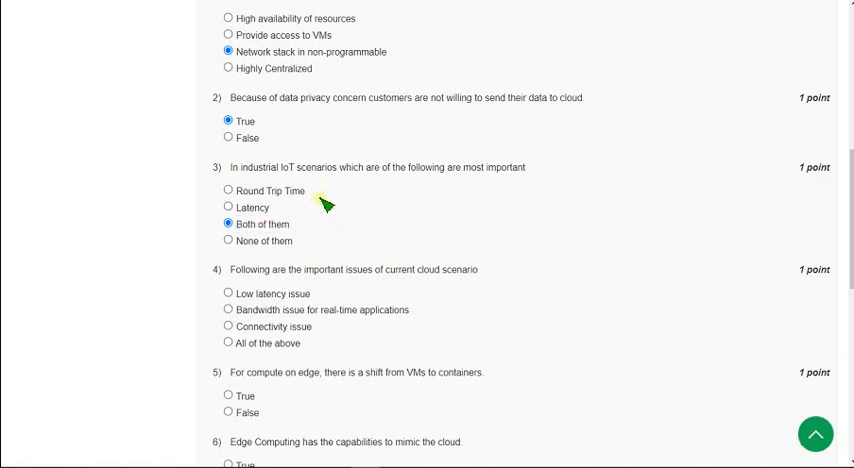
pyautogui.moveTo(333, 185)
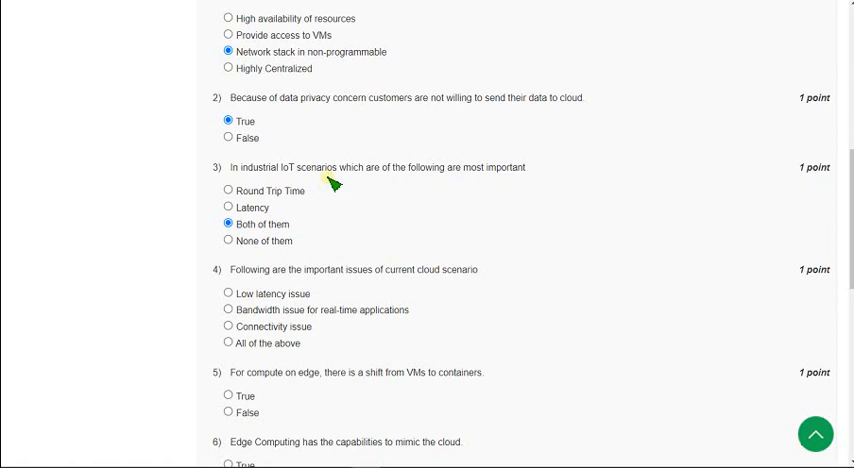
# Select 'All of the above' for question 4 on current cloud issues
pyautogui.scroll(-3)
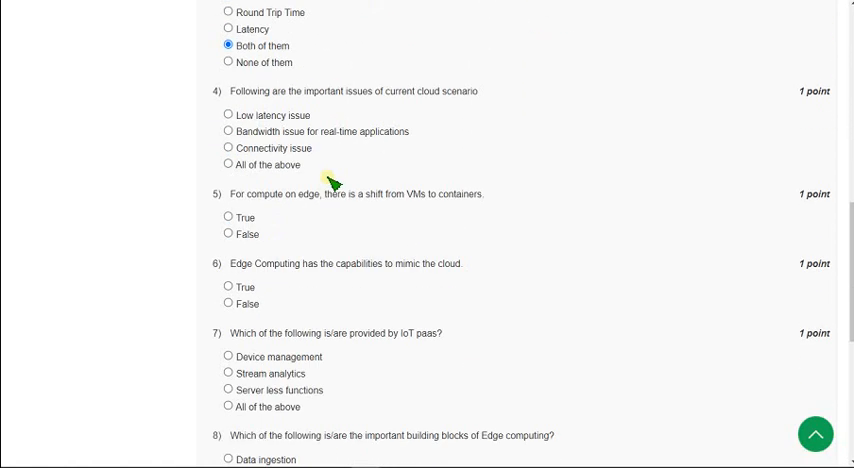
pyautogui.scroll(-3)
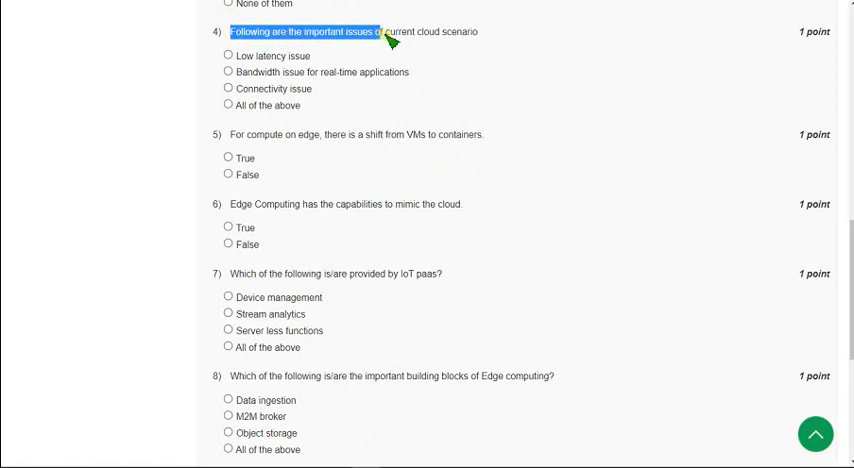
pyautogui.moveTo(280, 65)
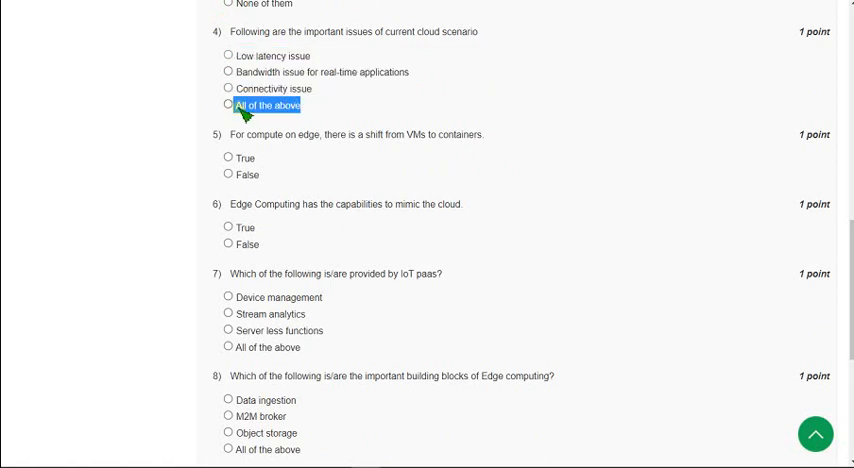
pyautogui.click(228, 105)
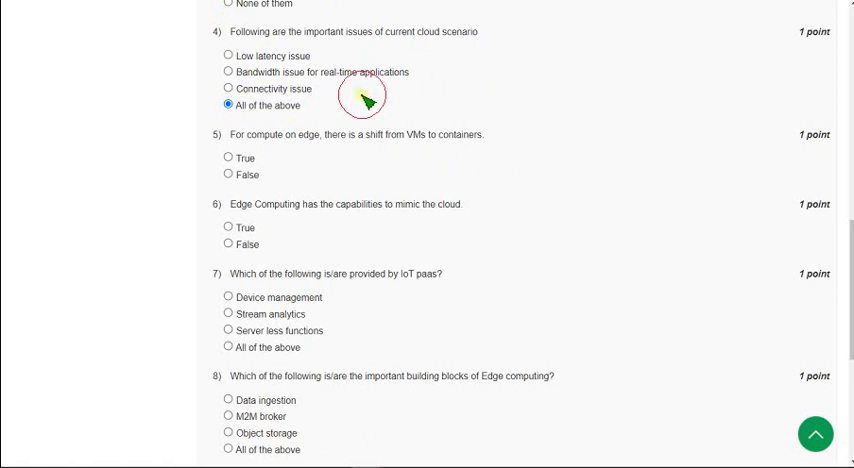
pyautogui.moveTo(280, 67)
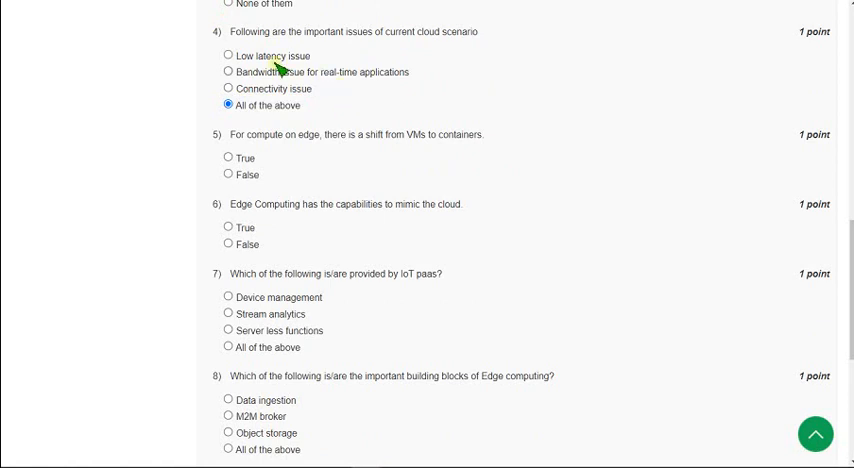
# Select False for question 5 on shifting from VMs to containers
pyautogui.scroll(-3)
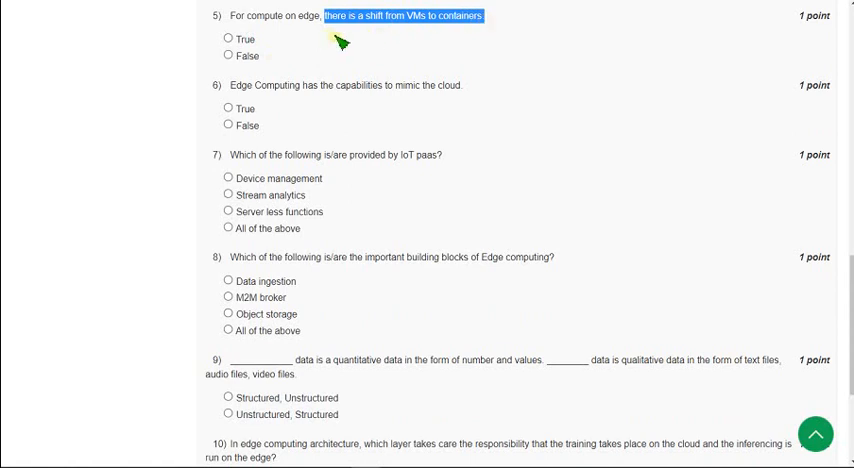
pyautogui.moveTo(332, 42)
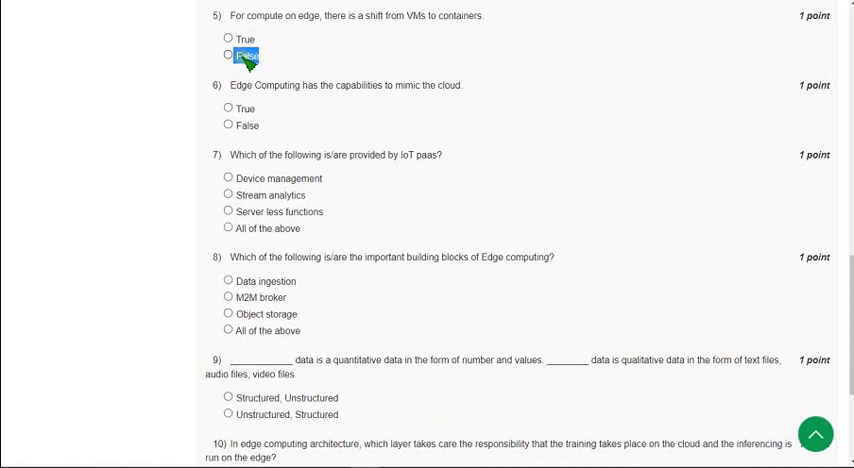
pyautogui.click(228, 55)
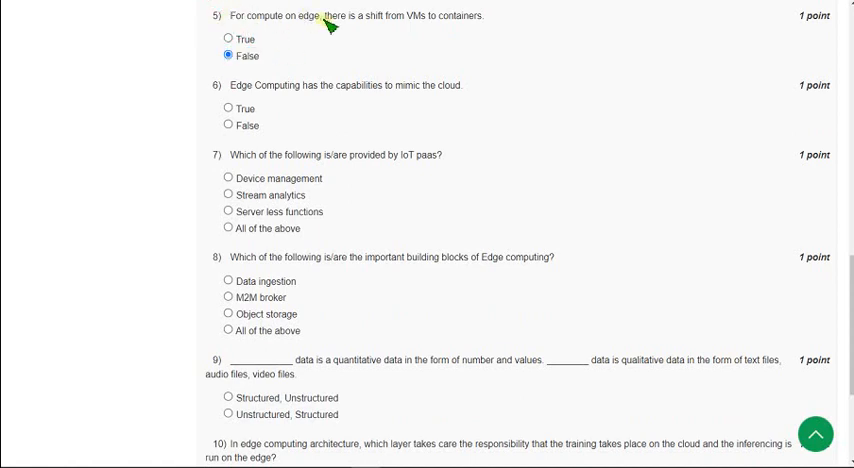
pyautogui.moveTo(322, 15); pyautogui.dragTo(485, 15)
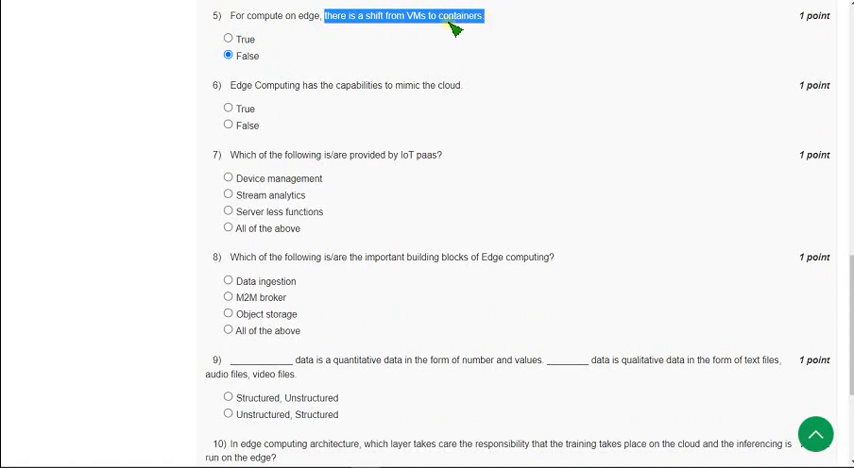
pyautogui.moveTo(382, 30)
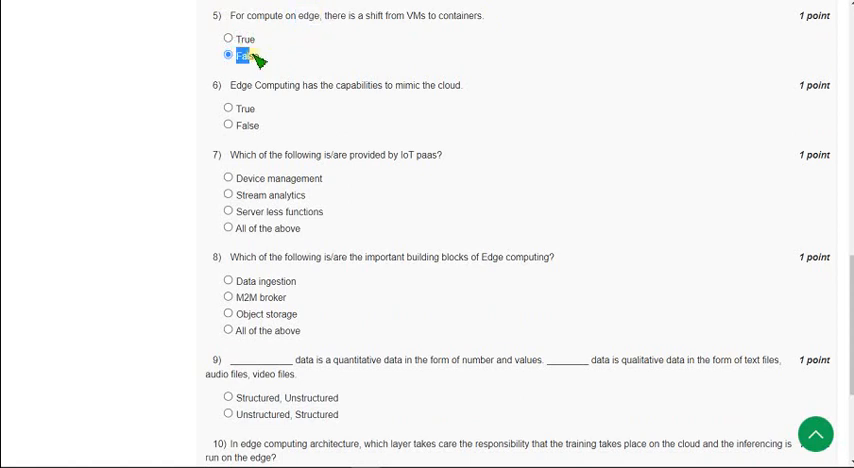
pyautogui.click(228, 56)
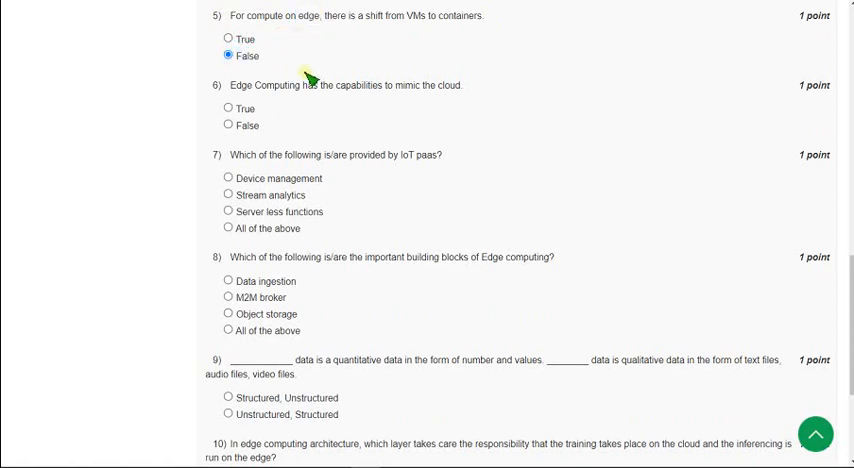
# Select True for question 6 on edge computing mimicking the cloud
pyautogui.scroll(-3)
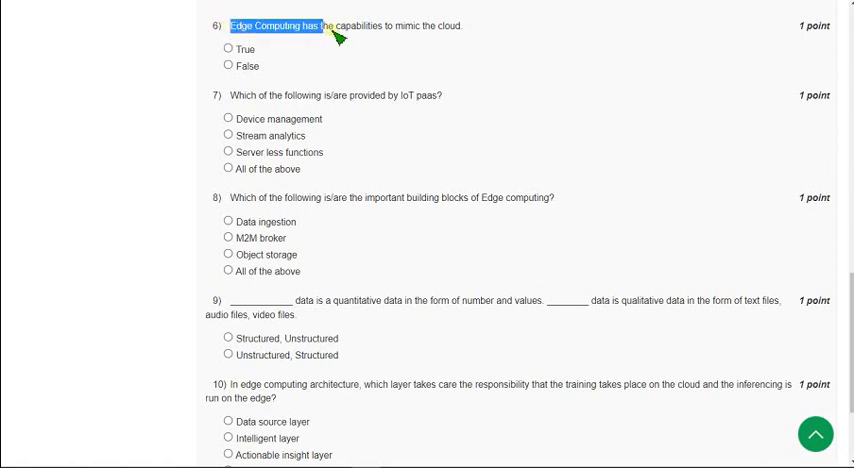
pyautogui.moveTo(325, 25); pyautogui.dragTo(463, 25)
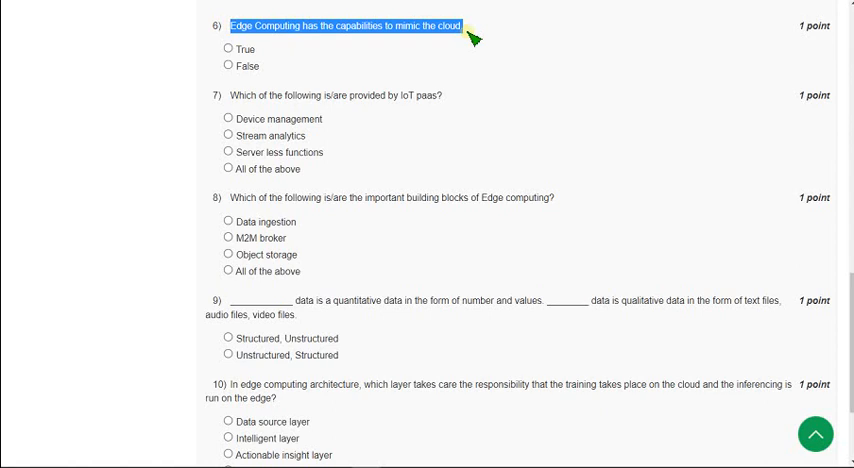
pyautogui.moveTo(281, 55)
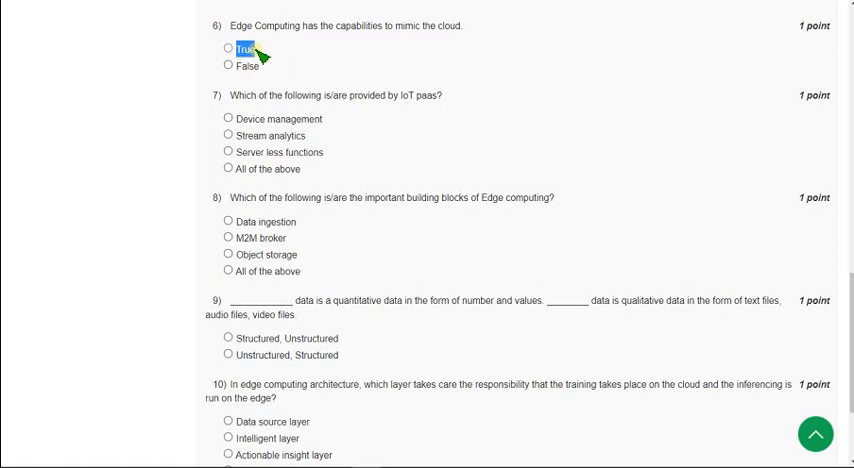
pyautogui.click(228, 49)
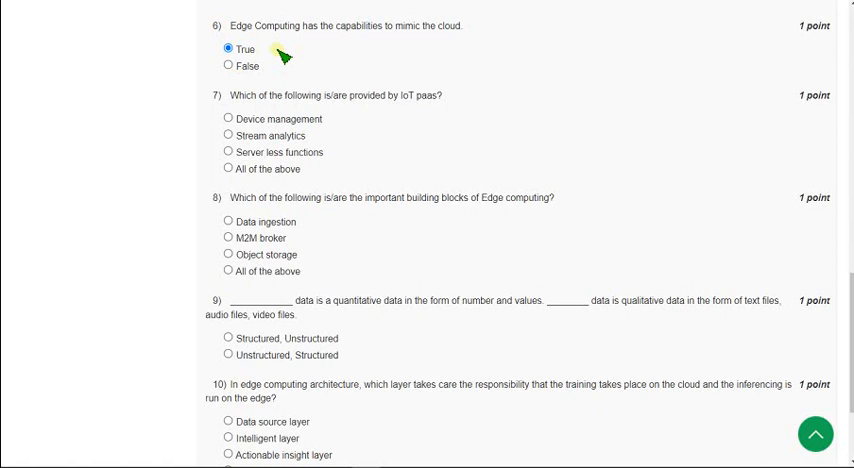
# Read question 7 on IoT PaaS services and select 'All of the above'
pyautogui.scroll(-3)
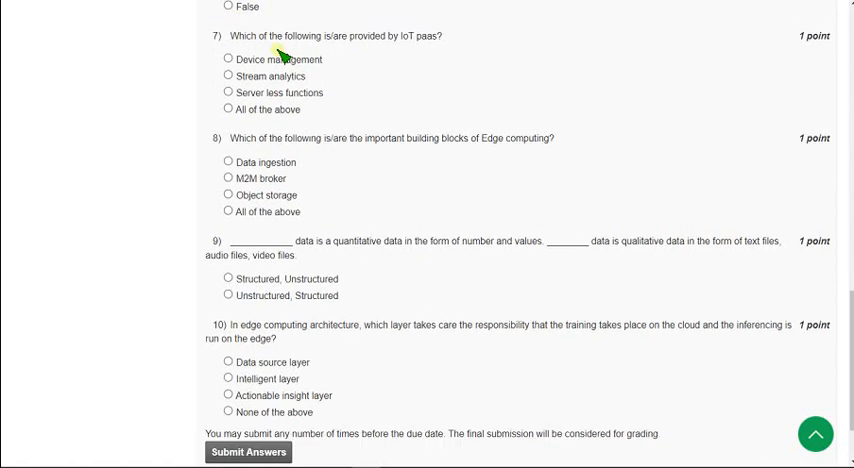
pyautogui.doubleClick(253, 36)
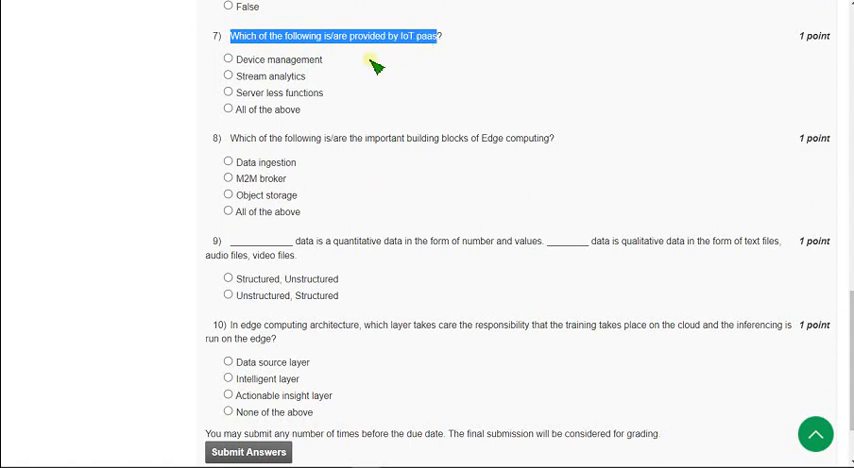
pyautogui.click(425, 37)
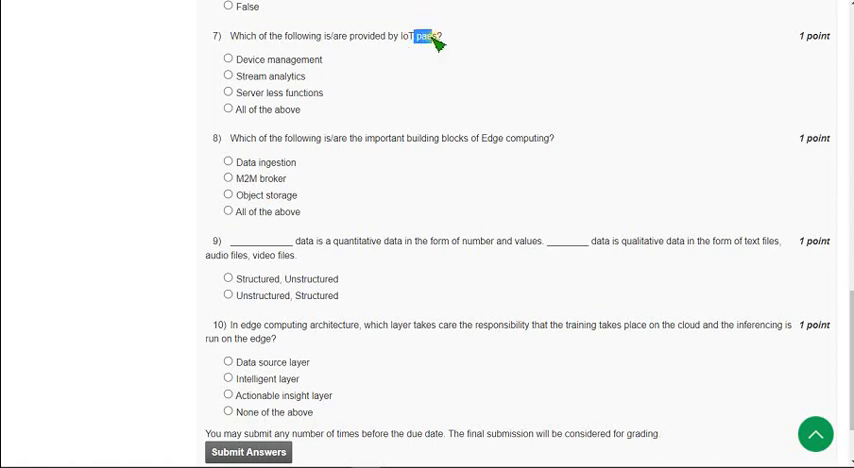
pyautogui.moveTo(375, 50)
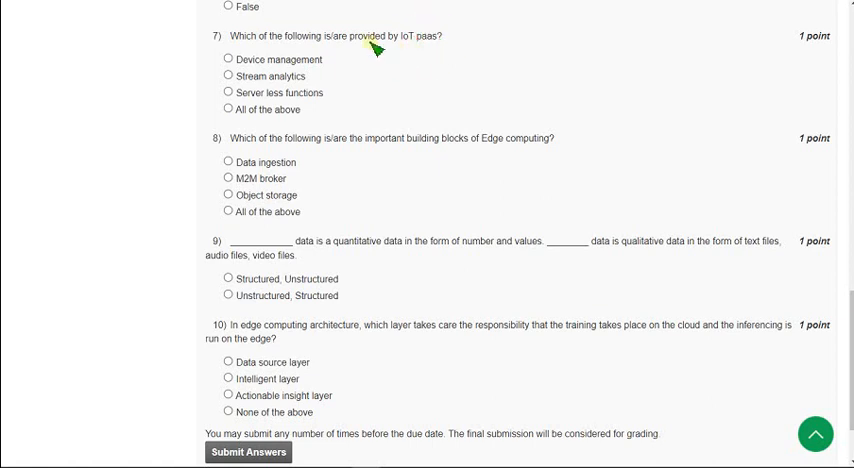
pyautogui.moveTo(235, 45)
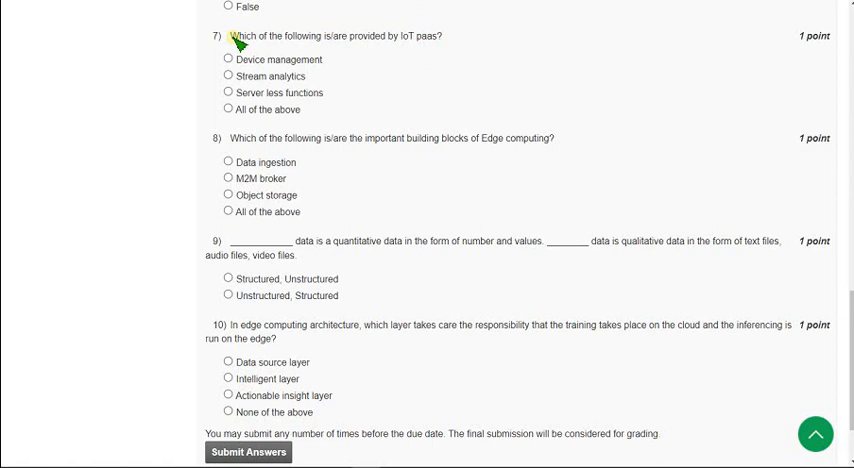
pyautogui.moveTo(355, 42)
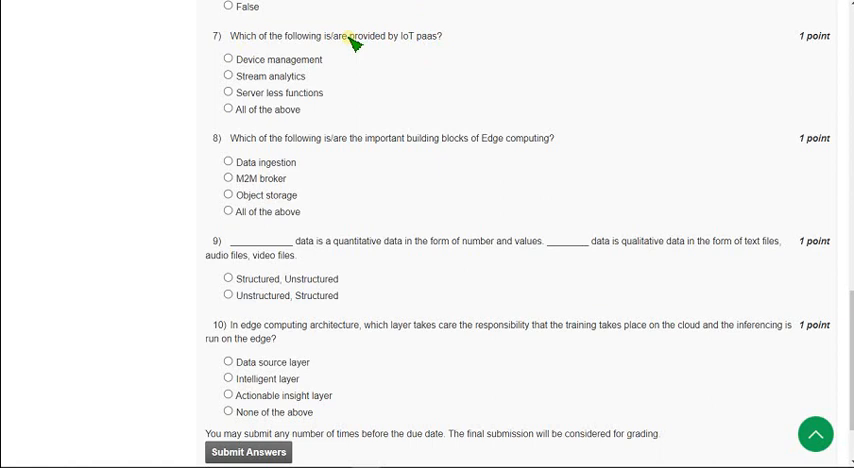
pyautogui.doubleClick(364, 36)
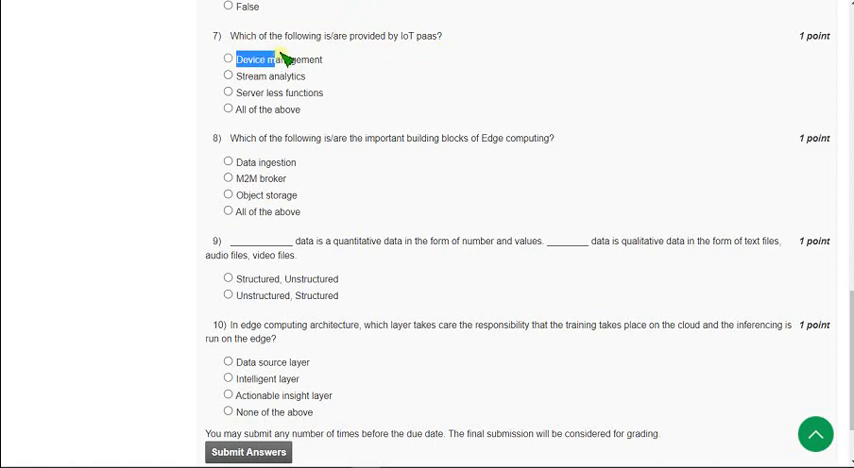
pyautogui.doubleClick(278, 59)
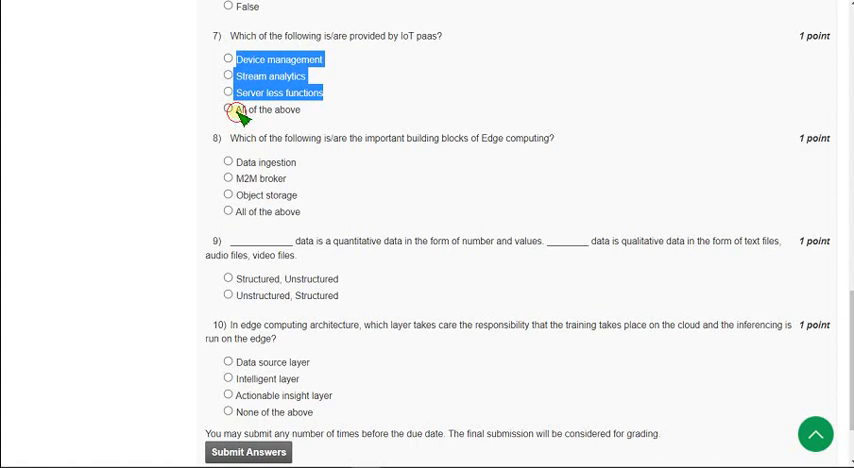
pyautogui.click(228, 109)
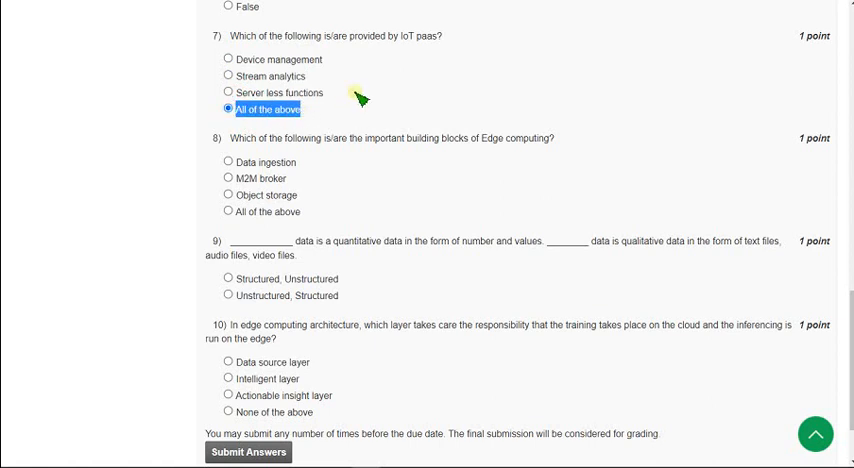
pyautogui.moveTo(368, 82)
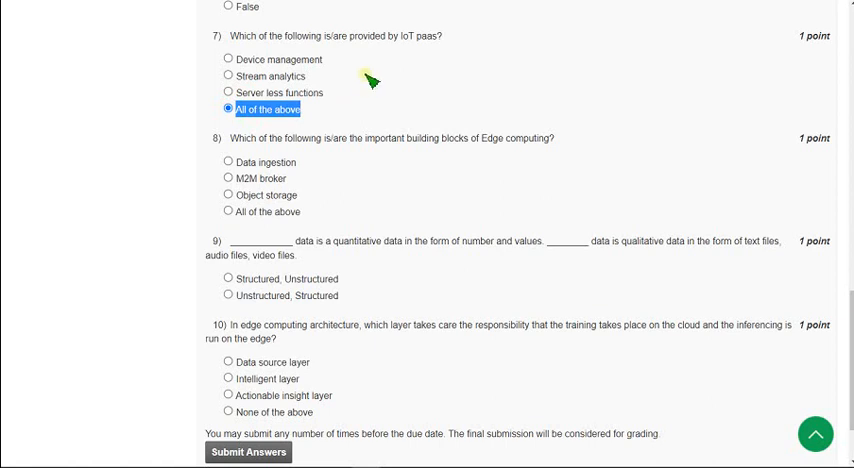
# Zoom the page in and select 'All of the above' for question 8
pyautogui.scroll(-3)
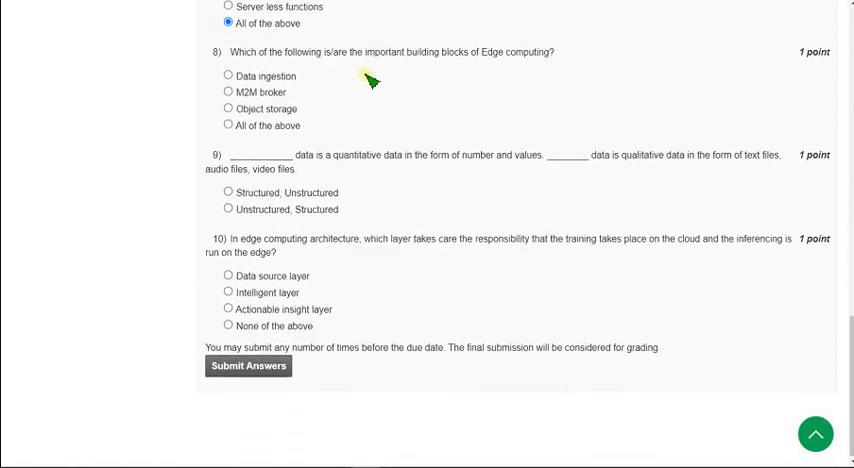
pyautogui.moveTo(370, 103)
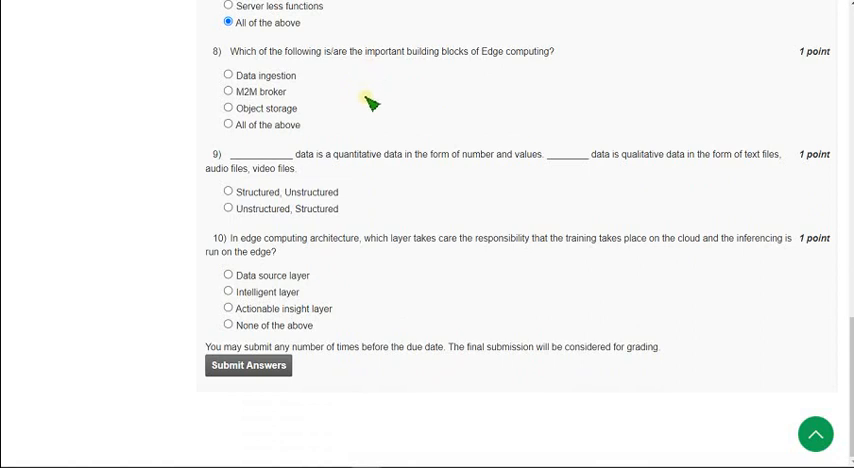
pyautogui.doubleClick(244, 51)
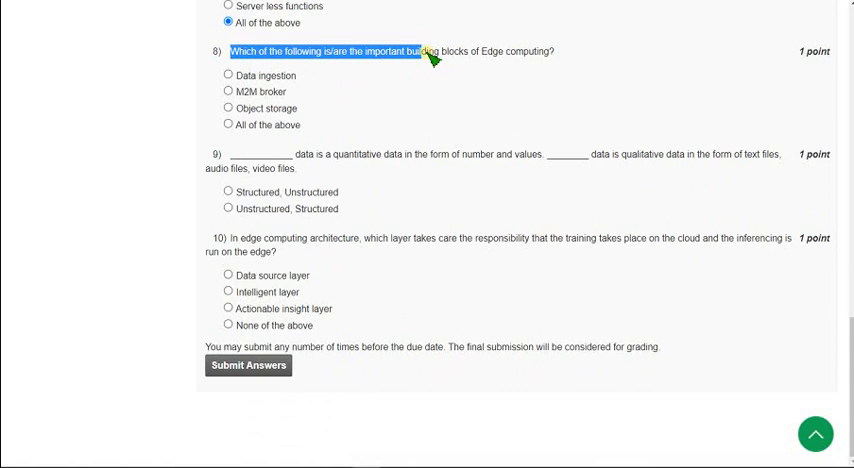
pyautogui.moveTo(428, 51); pyautogui.dragTo(555, 51)
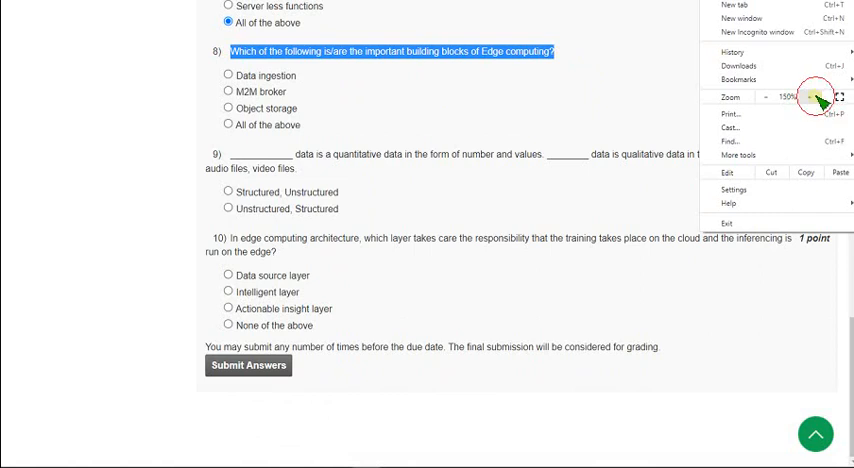
pyautogui.click(811, 97)
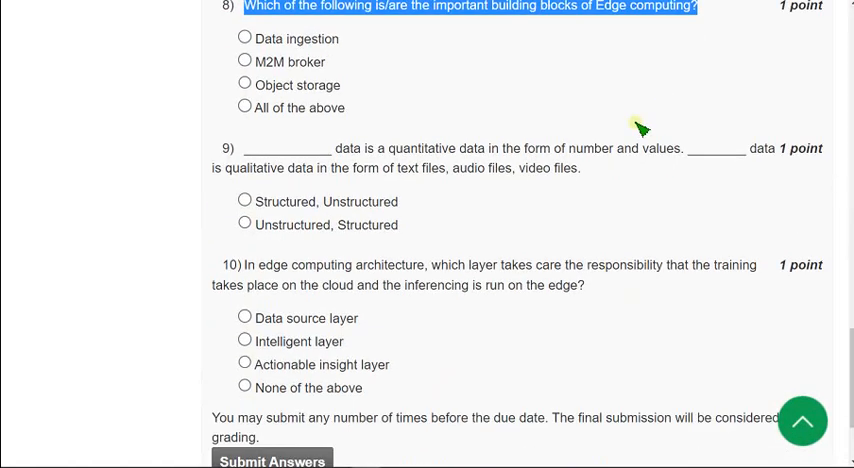
pyautogui.moveTo(462, 32)
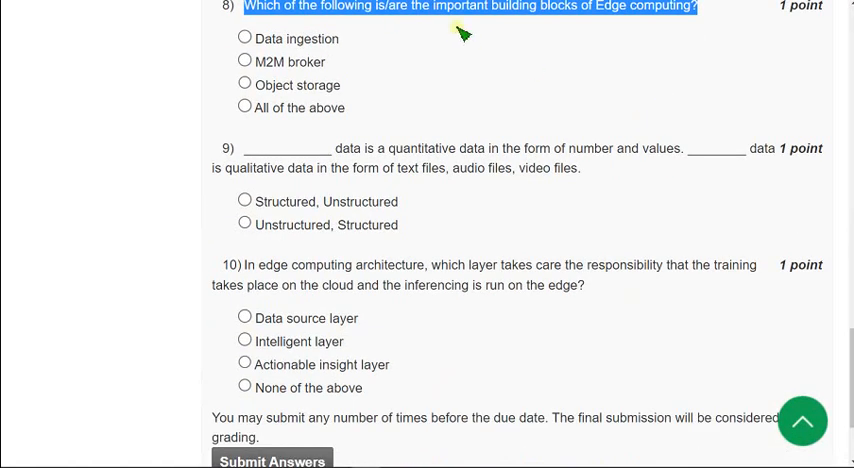
pyautogui.moveTo(518, 92)
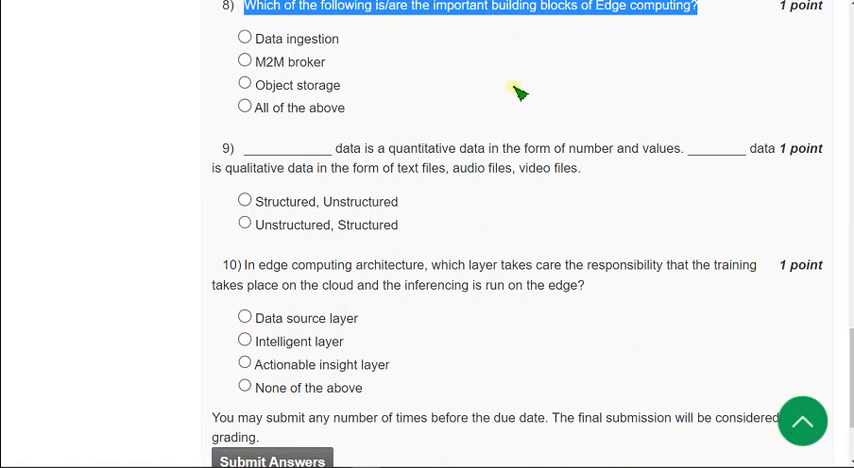
pyautogui.moveTo(492, 85)
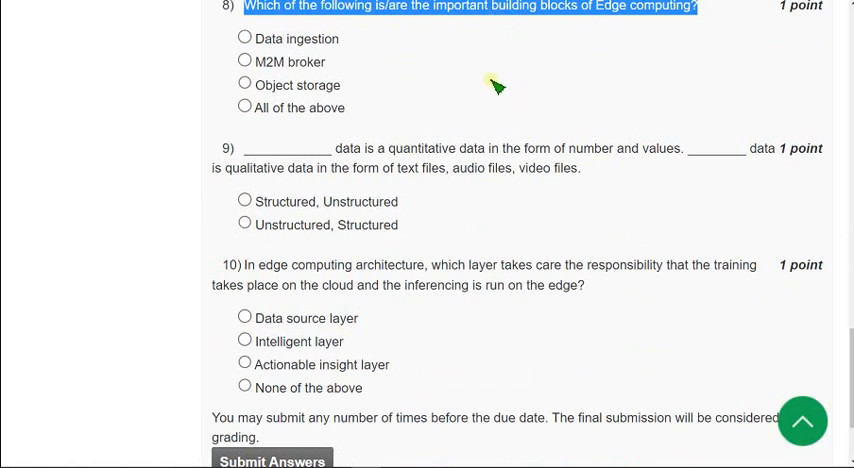
pyautogui.moveTo(345, 40)
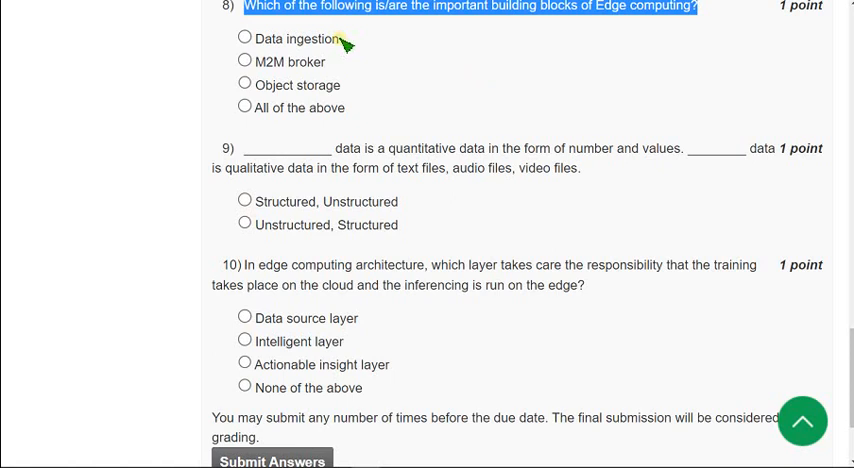
pyautogui.doubleClick(295, 38)
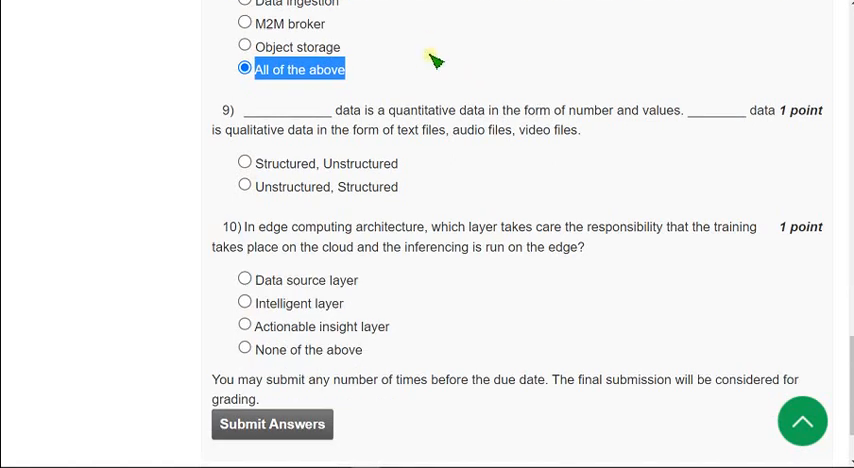
# Read question 9 on quantitative/qualitative data and select 'Structured, Unstructured'
pyautogui.scroll(-3)
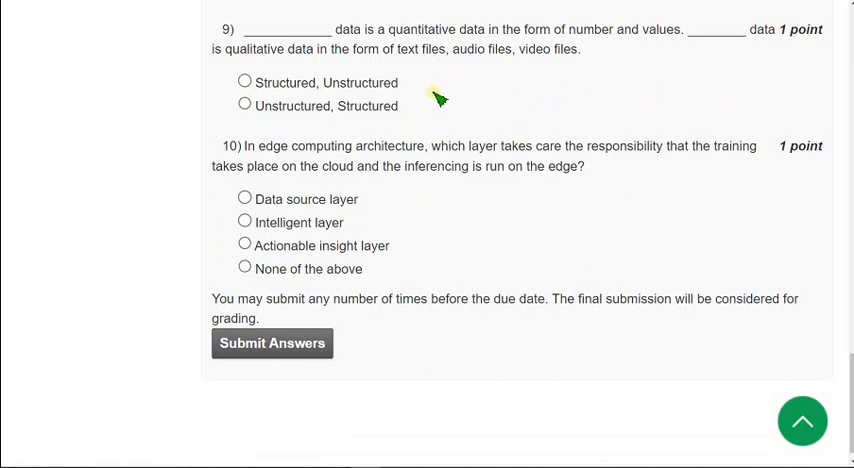
pyautogui.doubleClick(358, 29)
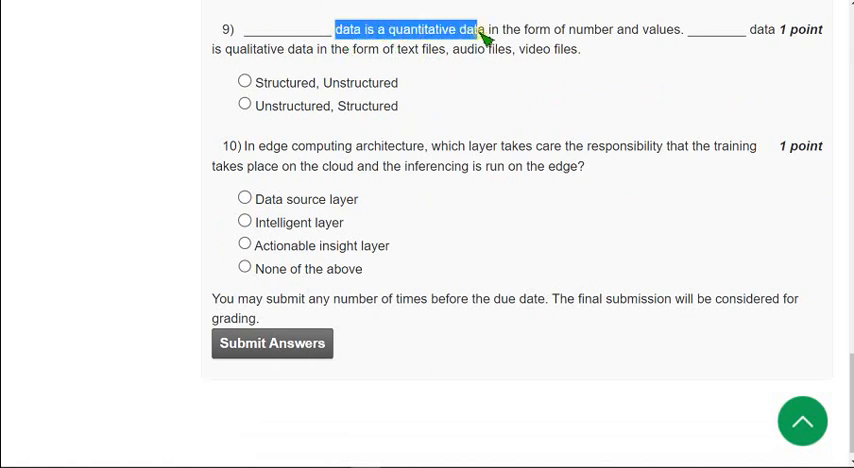
pyautogui.moveTo(675, 37)
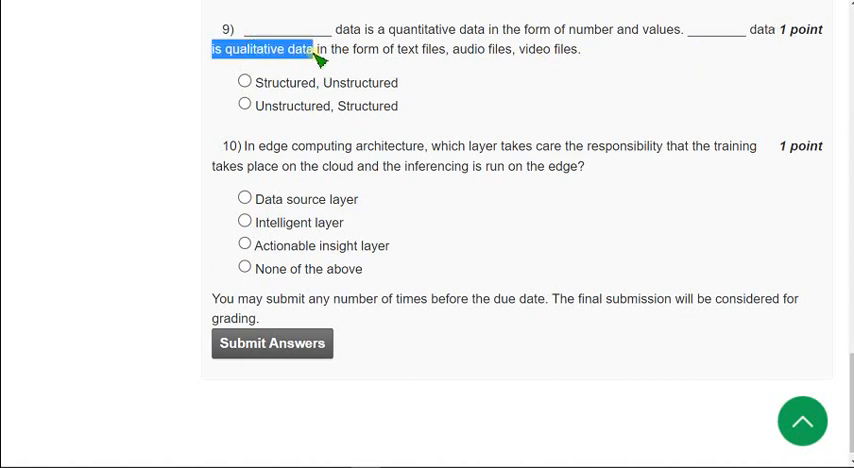
pyautogui.moveTo(315, 48); pyautogui.dragTo(500, 48)
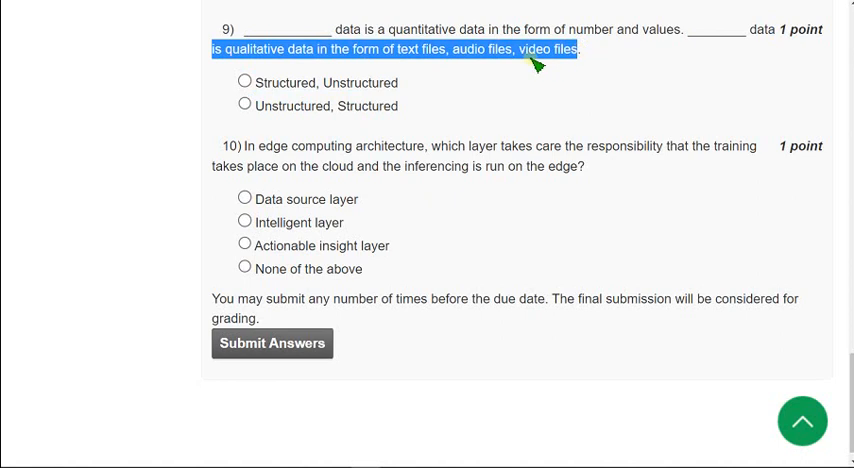
pyautogui.click(487, 90)
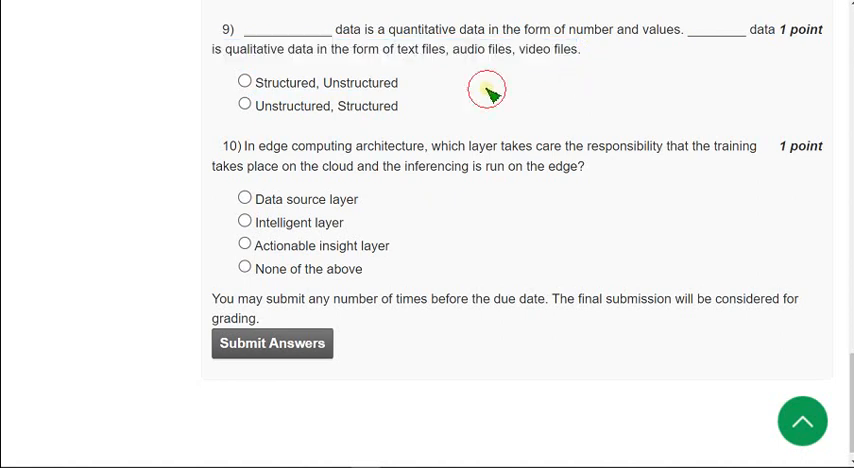
pyautogui.moveTo(390, 35)
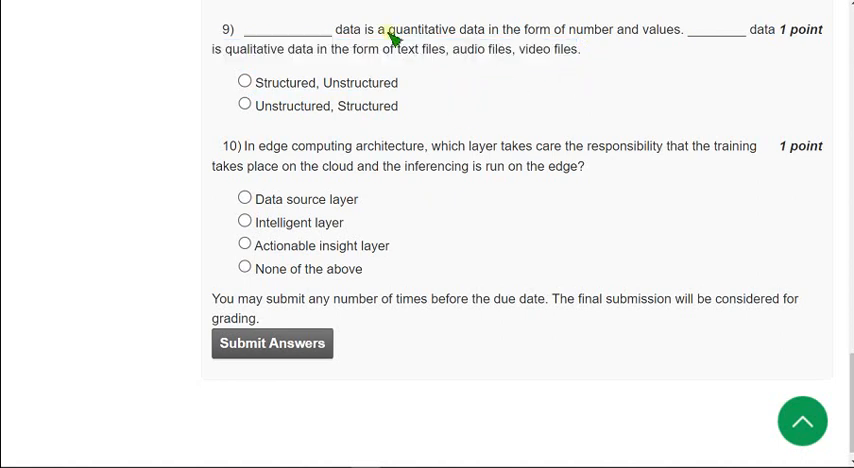
pyautogui.doubleClick(435, 29)
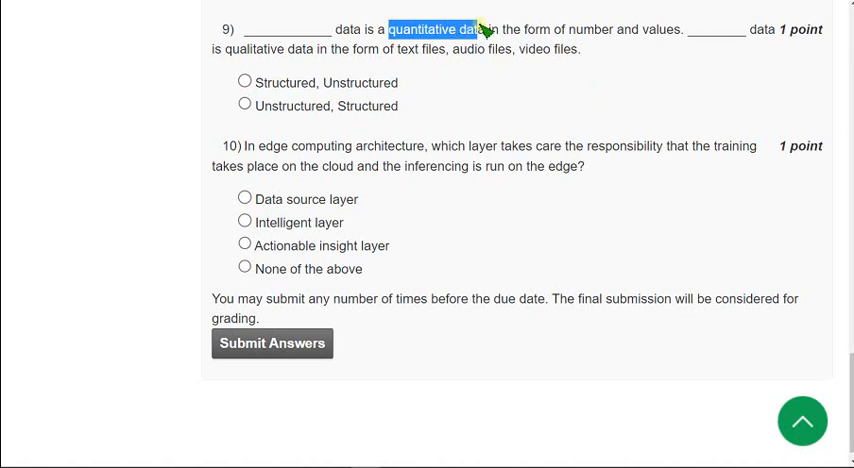
pyautogui.moveTo(415, 78)
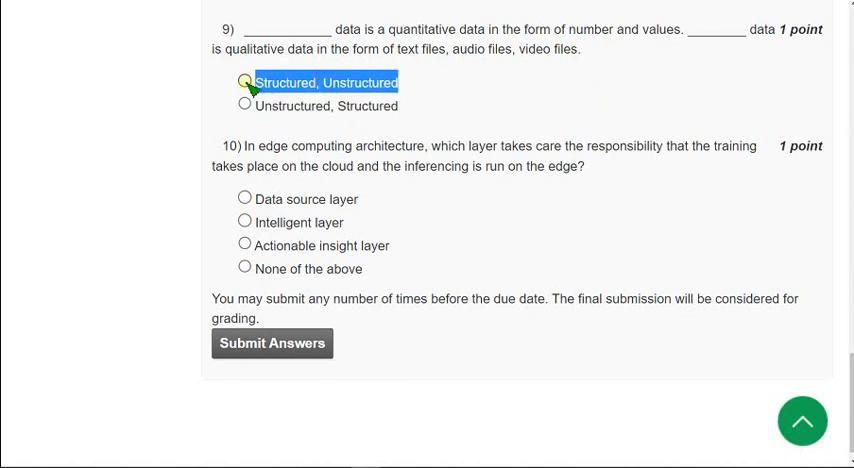
pyautogui.click(244, 82)
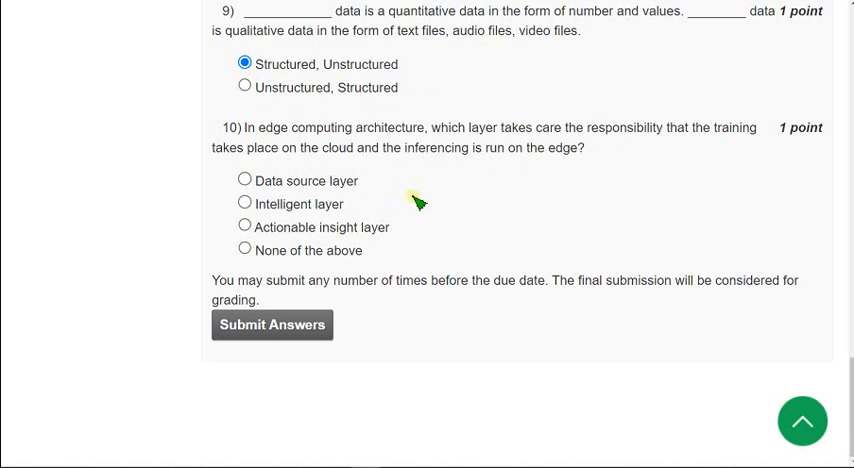
pyautogui.moveTo(250, 140)
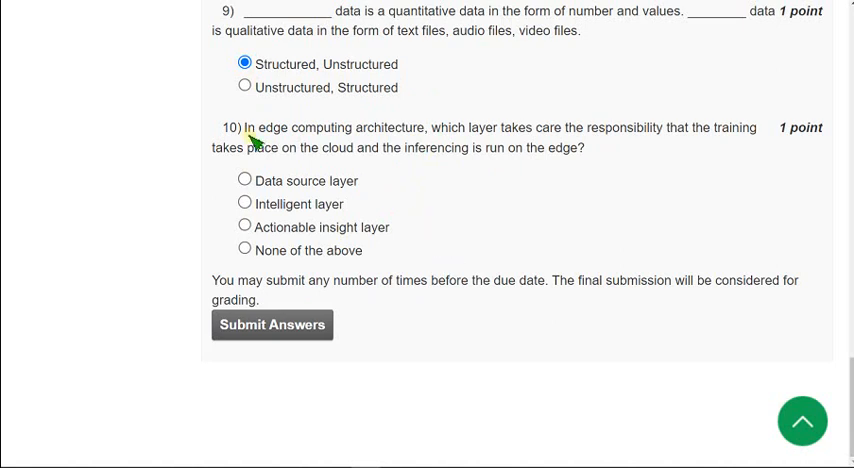
pyautogui.moveTo(250, 135)
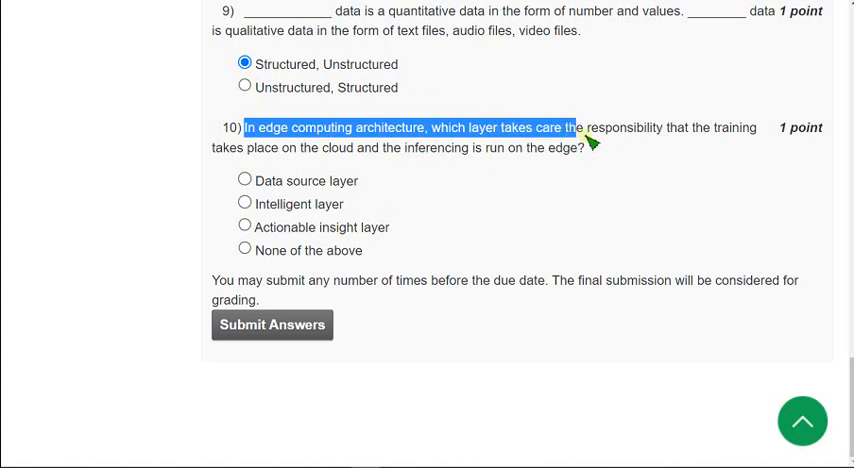
# Read question 10 on cloud training and select 'Intelligent layer'
pyautogui.moveTo(585, 127); pyautogui.dragTo(755, 127)
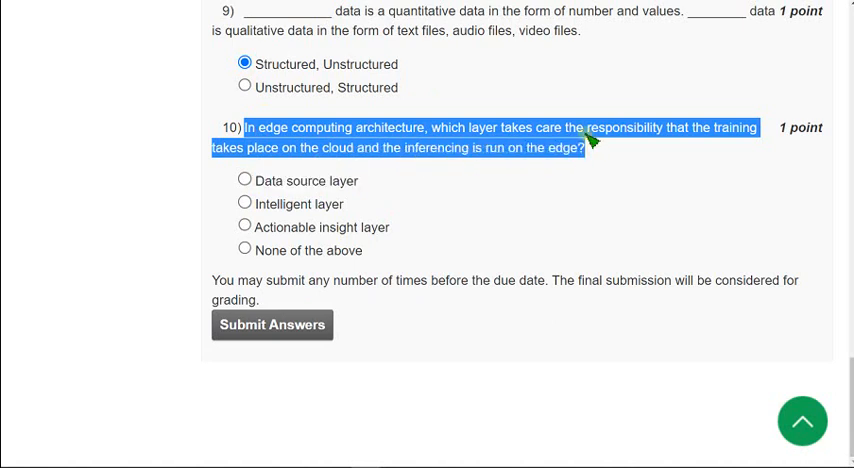
pyautogui.moveTo(430, 192)
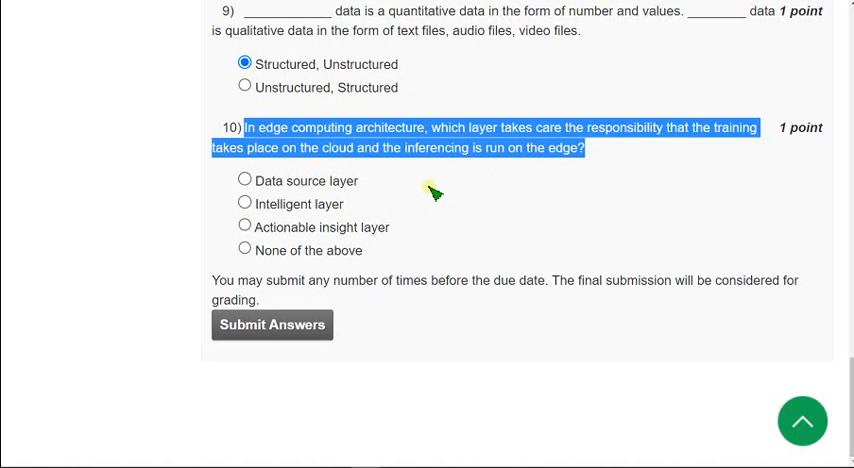
pyautogui.moveTo(538, 198)
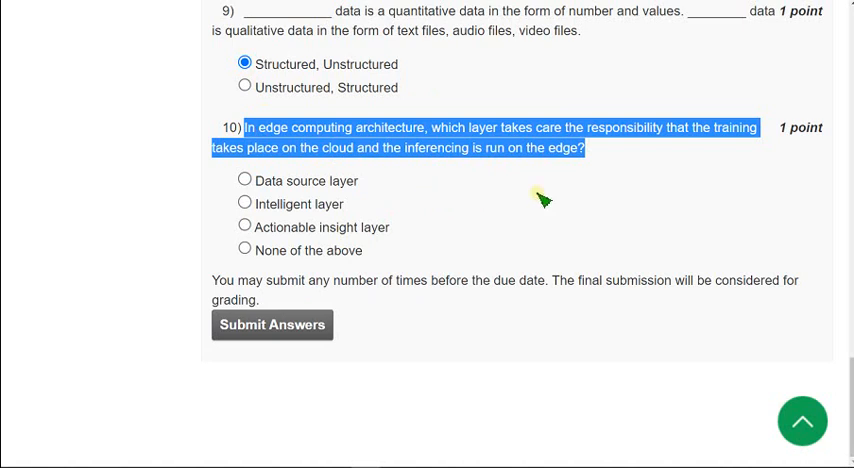
pyautogui.moveTo(595, 158)
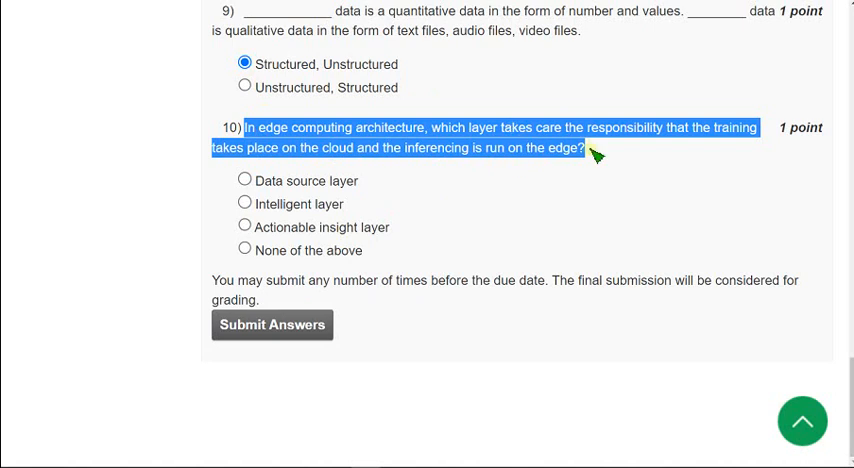
pyautogui.click(310, 130)
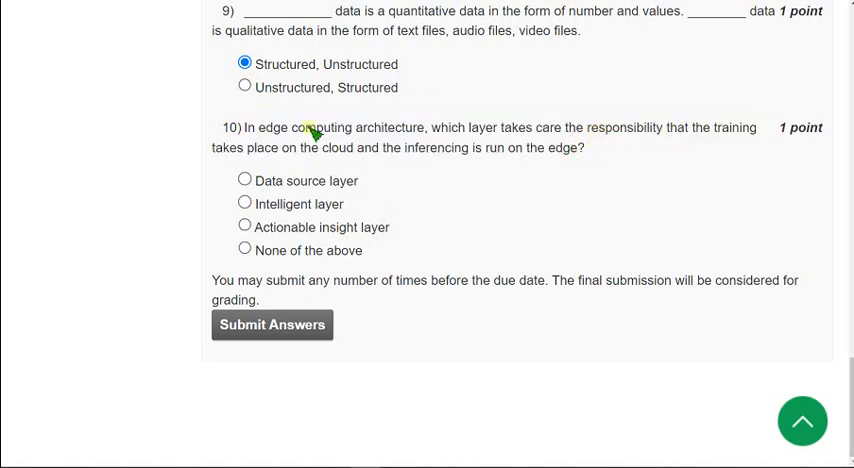
pyautogui.doubleClick(726, 128)
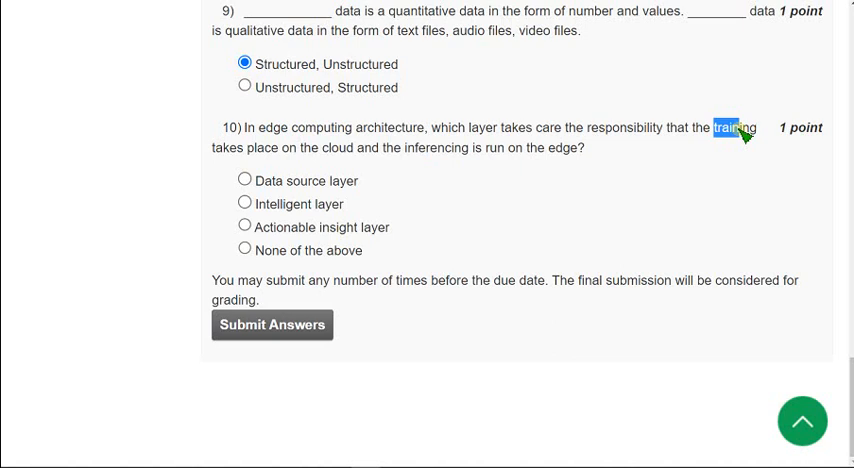
pyautogui.moveTo(737, 128); pyautogui.dragTo(350, 148)
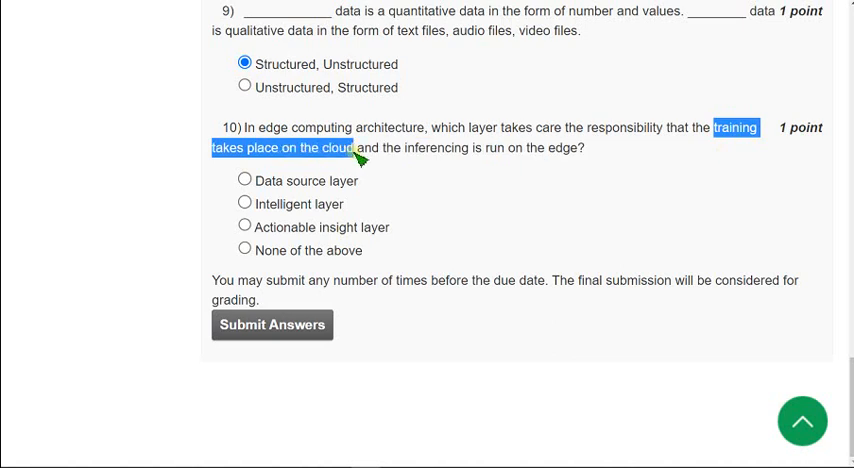
pyautogui.moveTo(352, 148); pyautogui.dragTo(576, 148)
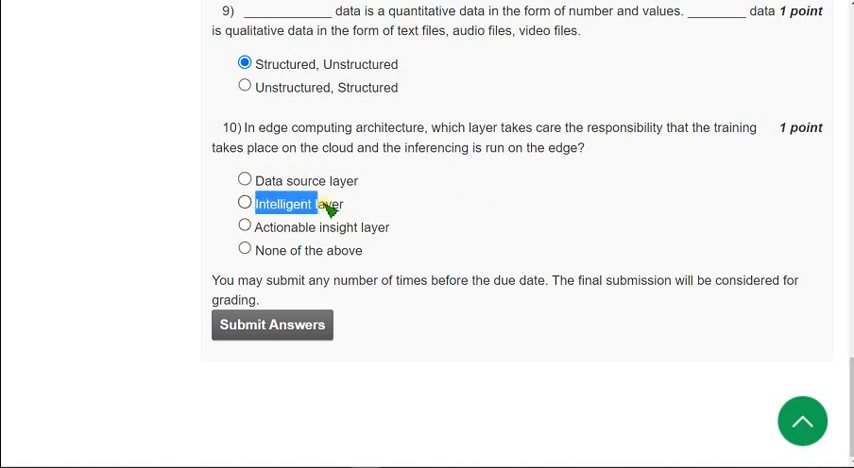
pyautogui.click(244, 204)
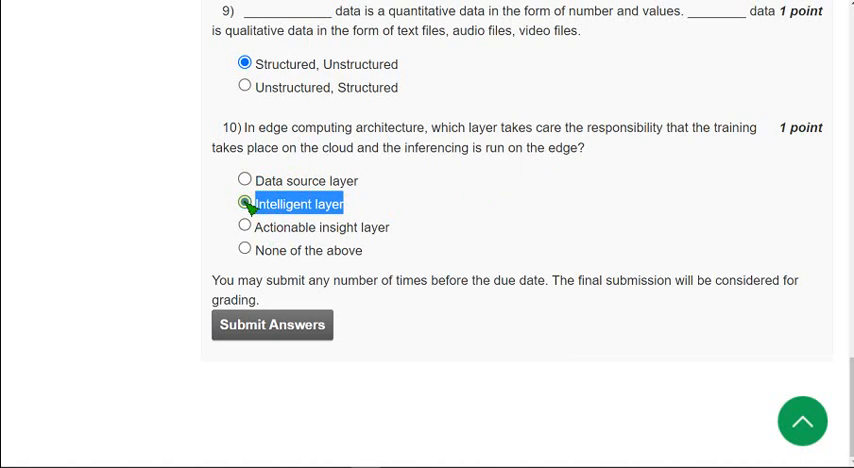
pyautogui.click(245, 204)
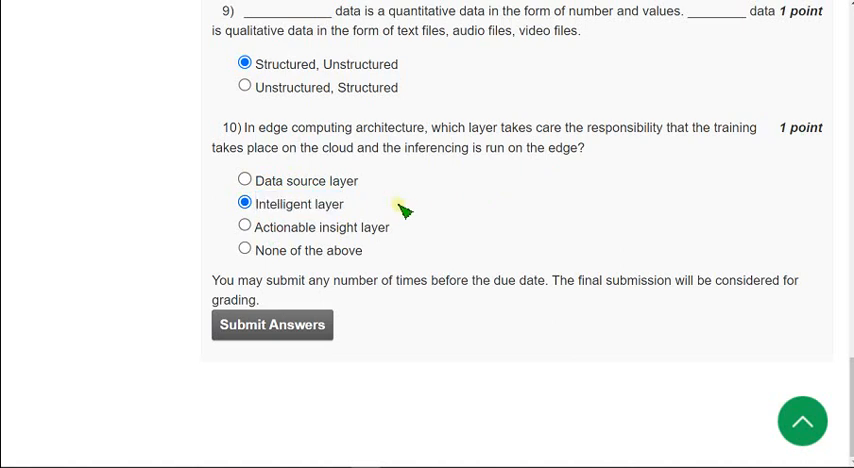